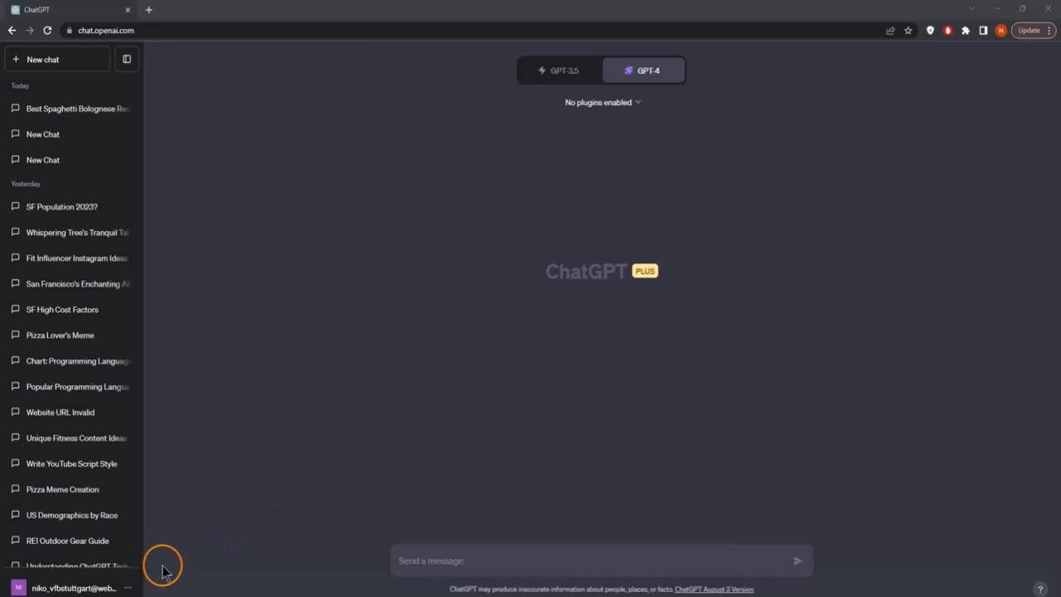
Check ChatGPT's beta feature settings and switch GPT-4 to Plugins mode.
{"action": "left_click", "coordinate": [128, 587]}
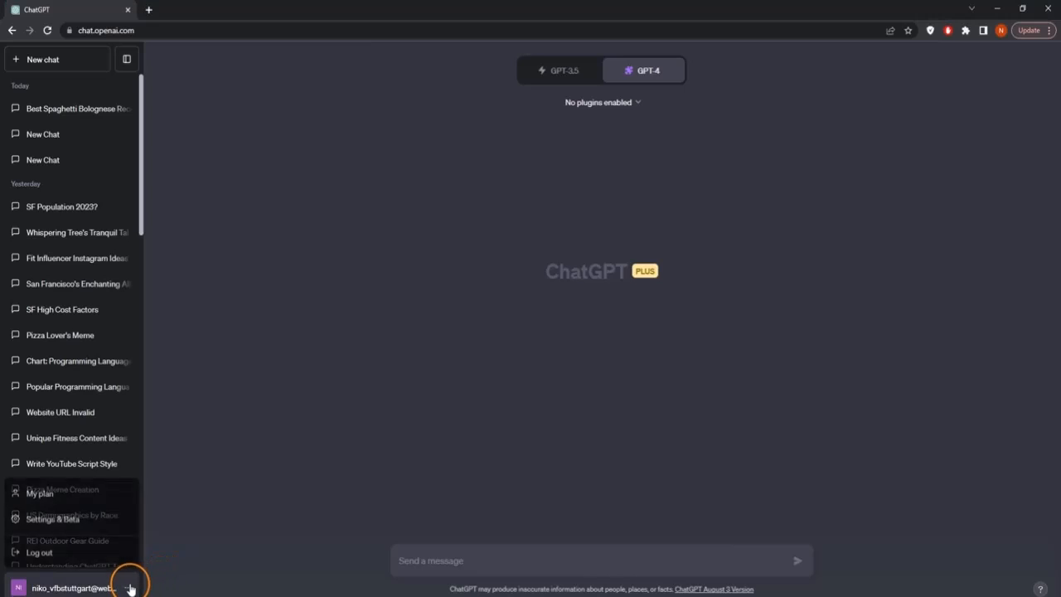
{"action": "left_click", "coordinate": [52, 515]}
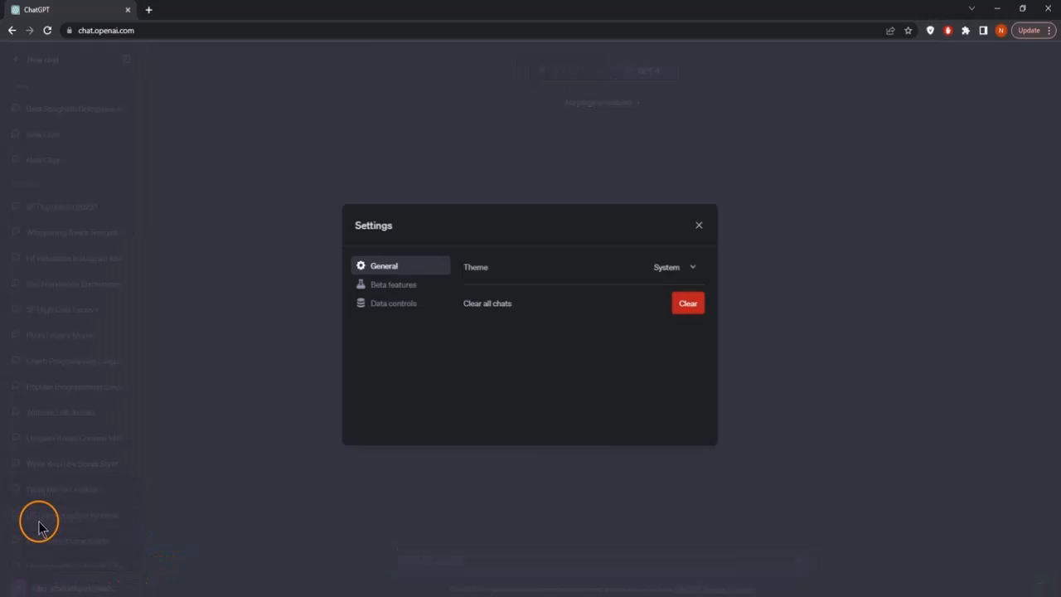
{"action": "mouse_move", "coordinate": [407, 289]}
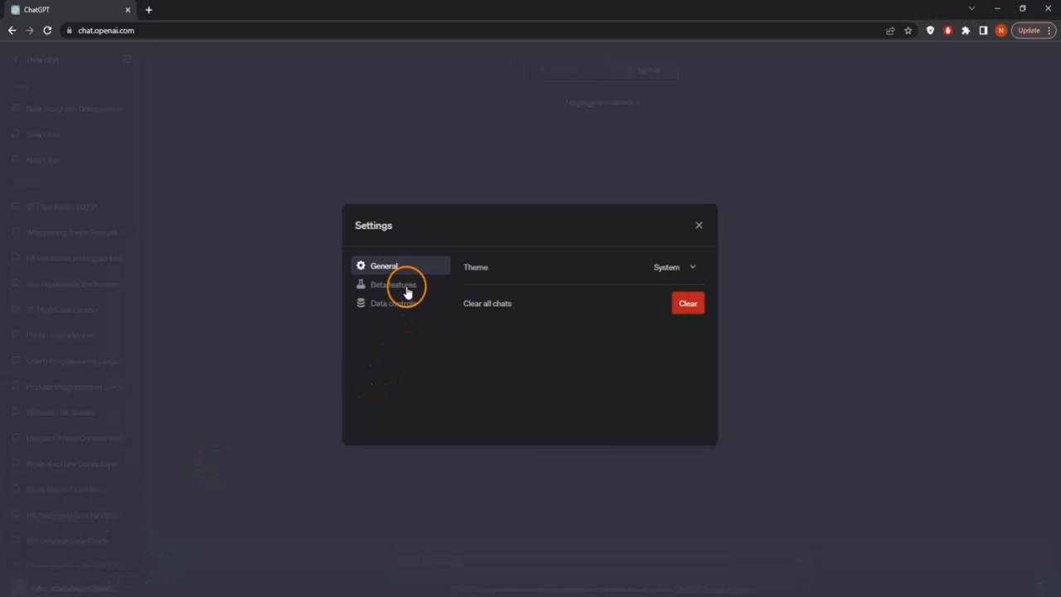
{"action": "left_click", "coordinate": [394, 284]}
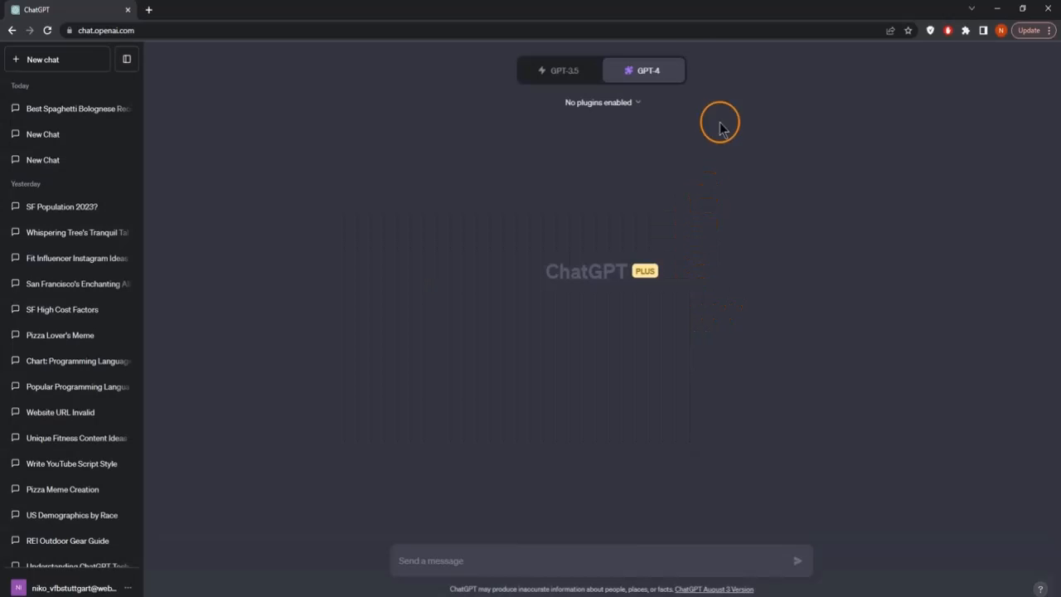
{"action": "left_click", "coordinate": [649, 71]}
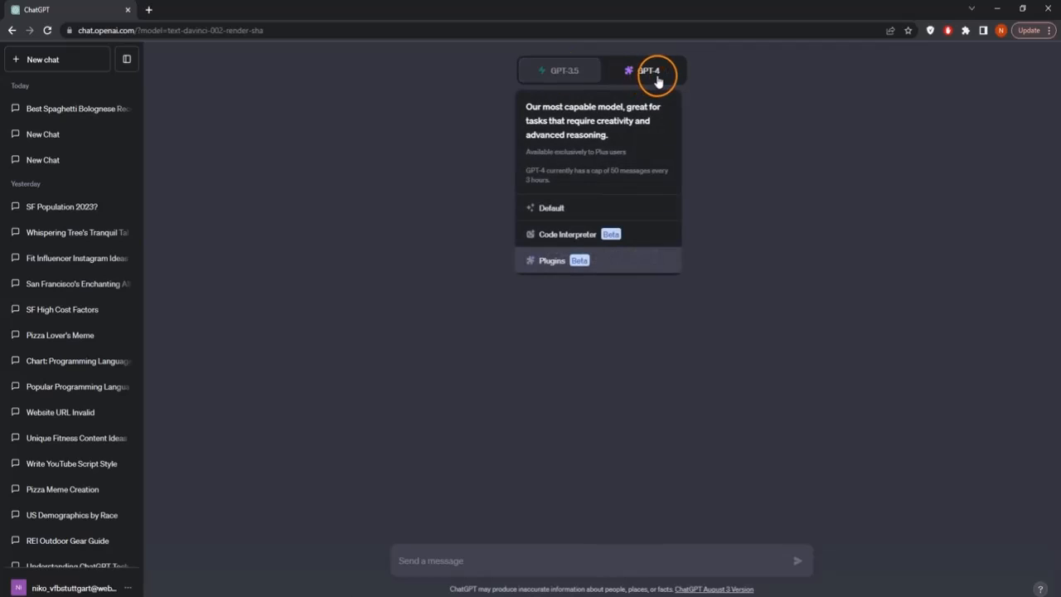
{"action": "left_click", "coordinate": [553, 260]}
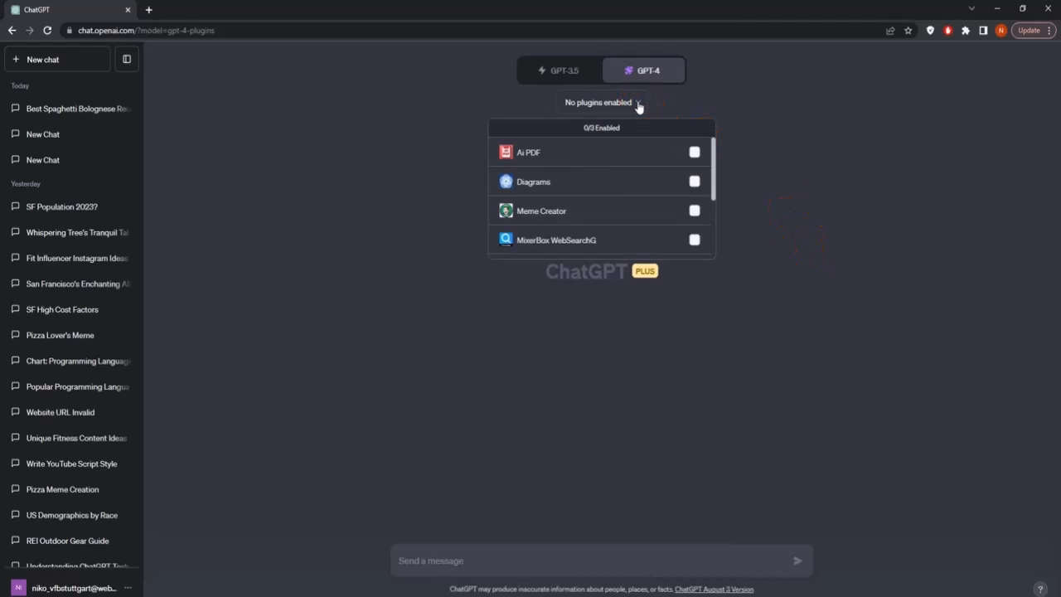
Toggle the Ai PDF and Speedy SEO Marketing plugins, then open the plugin store.
{"action": "left_click", "coordinate": [694, 152]}
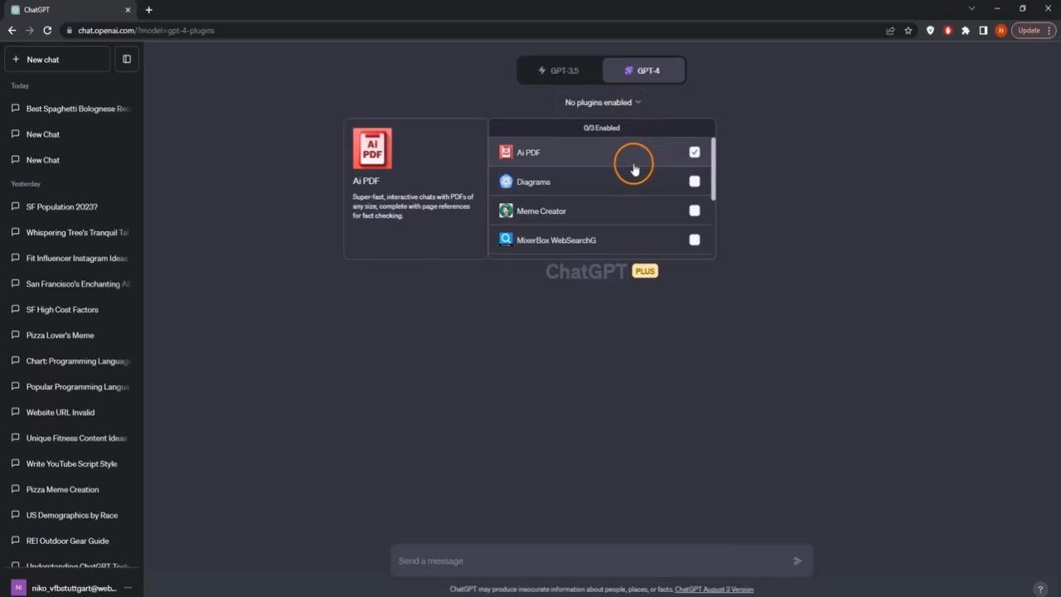
{"action": "scroll", "scroll_direction": "down", "scroll_amount": 3}
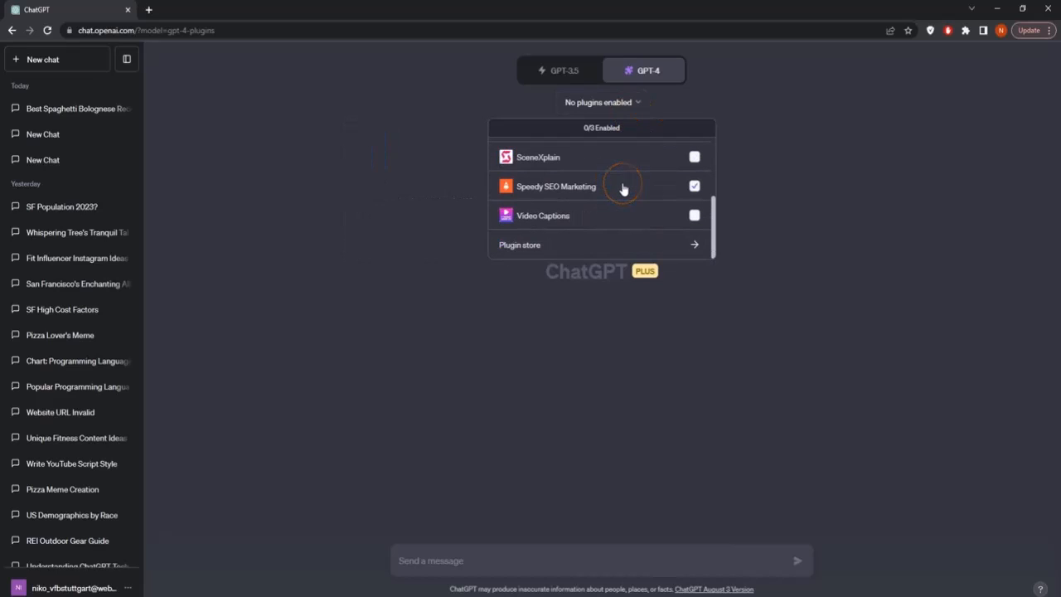
{"action": "left_click", "coordinate": [695, 186]}
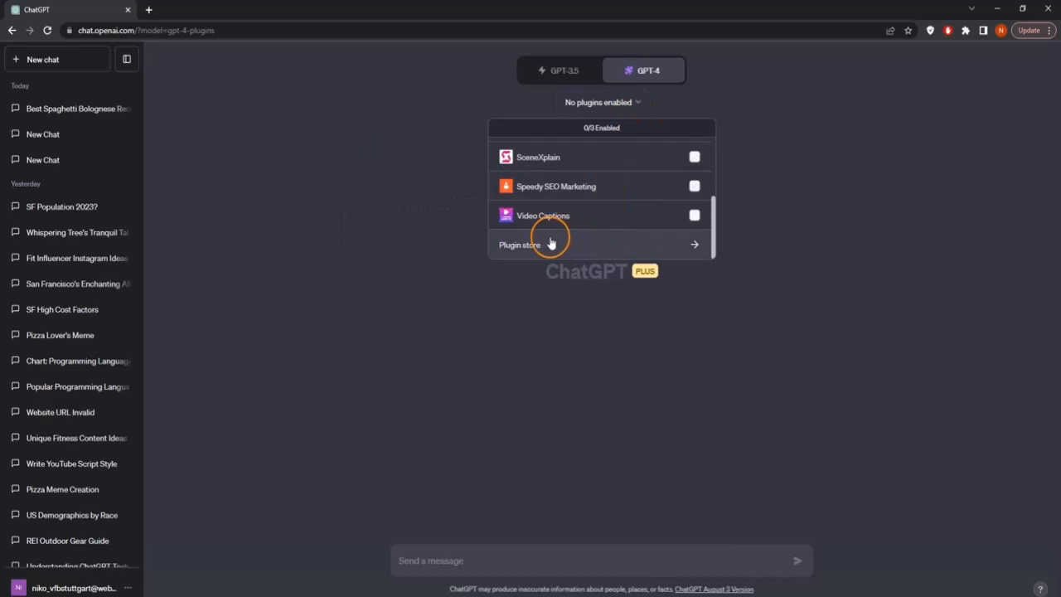
{"action": "mouse_move", "coordinate": [546, 246]}
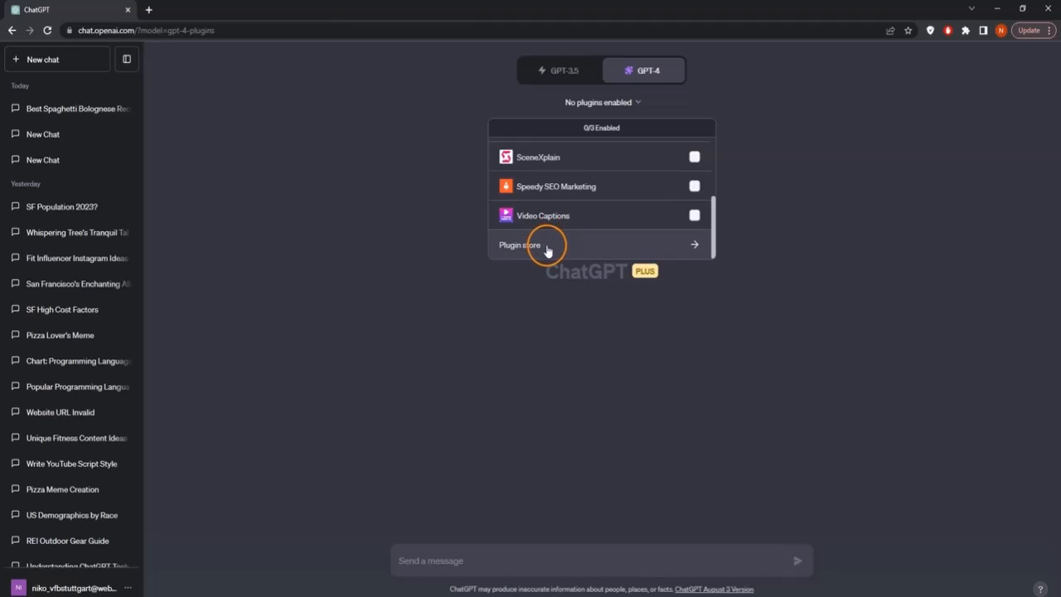
{"action": "left_click", "coordinate": [520, 245]}
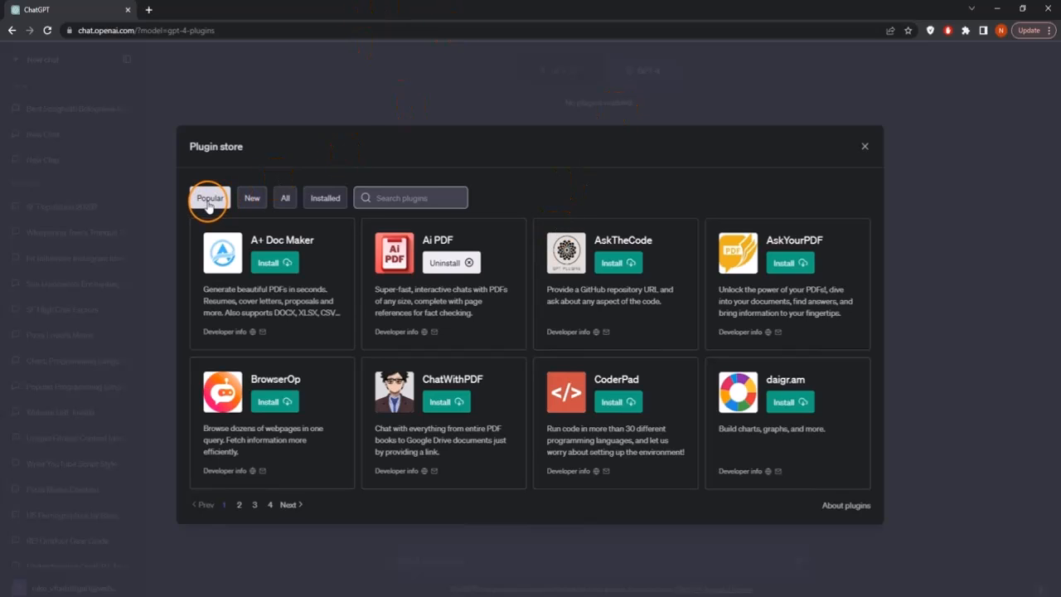
Browse the Popular, All and Installed plugin listings and search for 'web pilot'.
{"action": "left_click", "coordinate": [286, 197]}
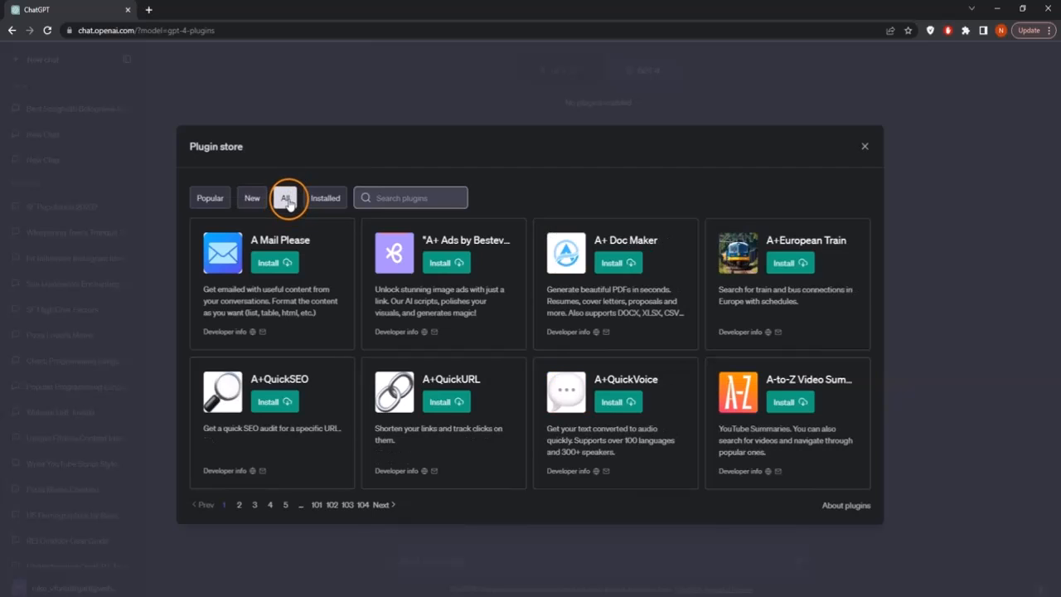
{"action": "left_click", "coordinate": [325, 197]}
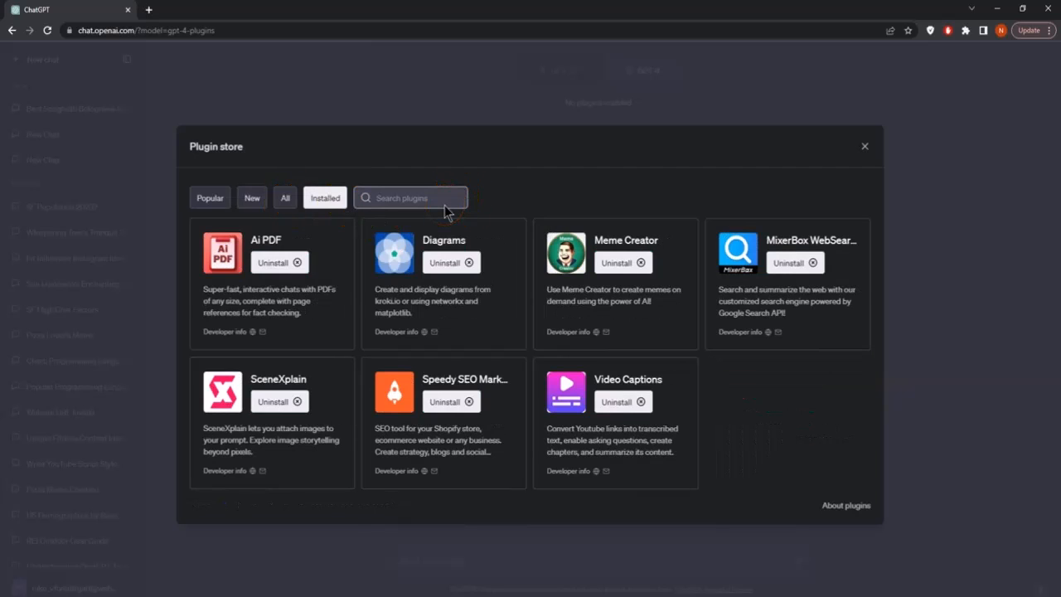
{"action": "left_click", "coordinate": [324, 198]}
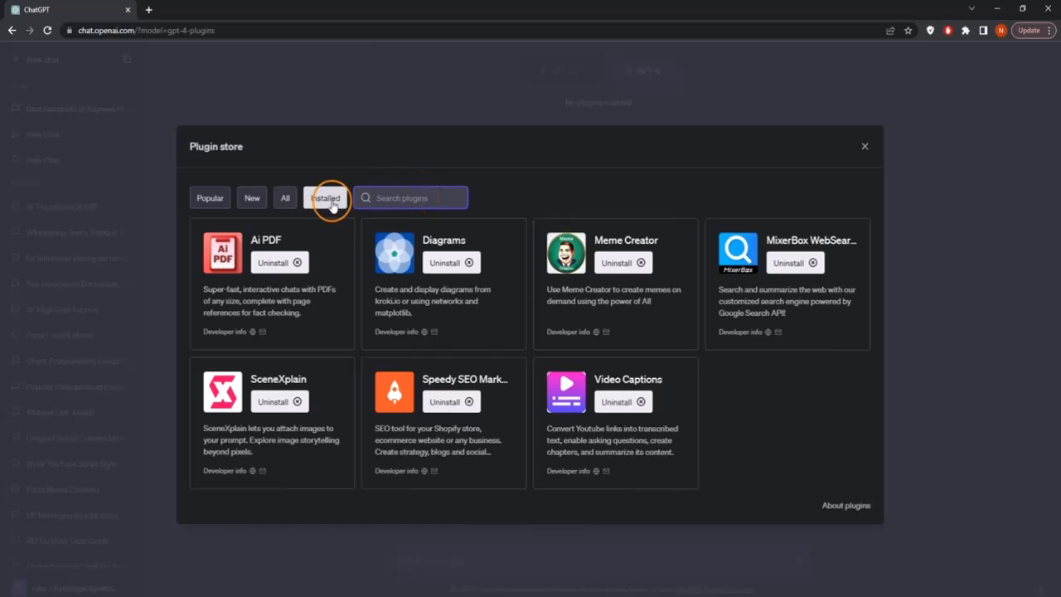
{"action": "type", "text": "web"}
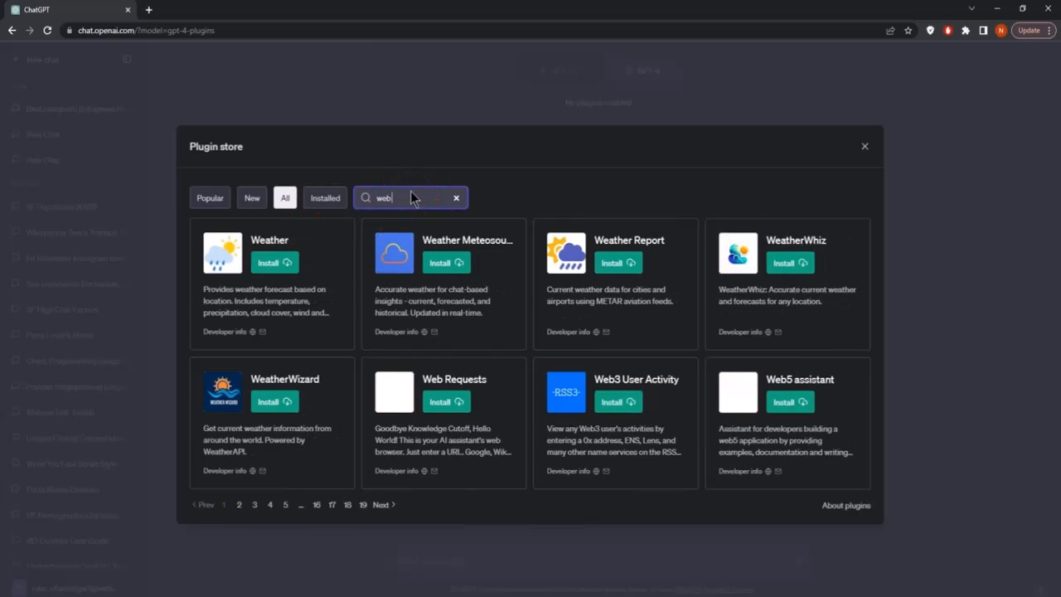
{"action": "type", "text": "pilot"}
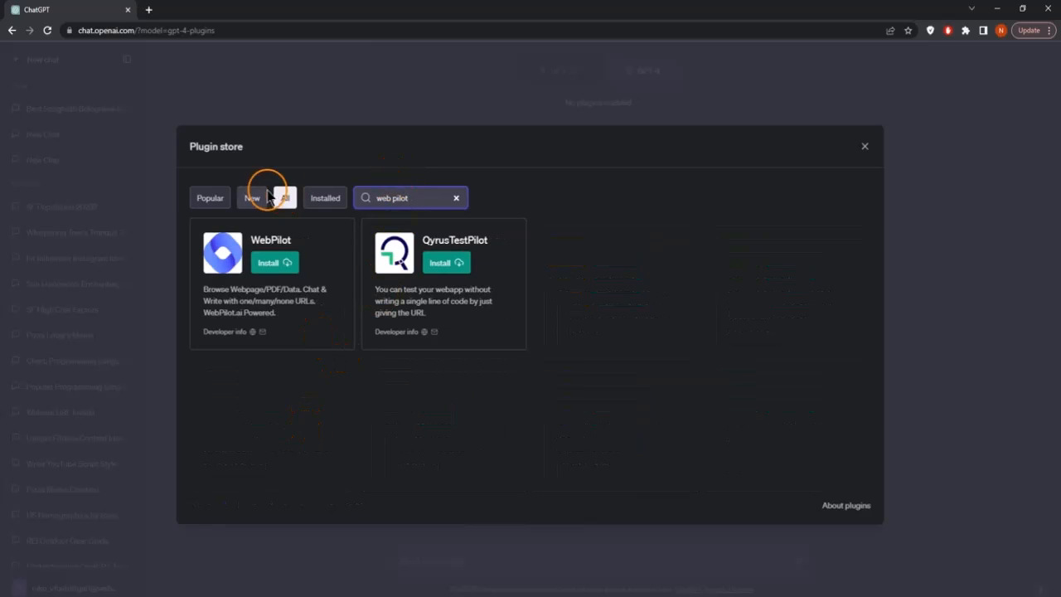
{"action": "mouse_move", "coordinate": [286, 267]}
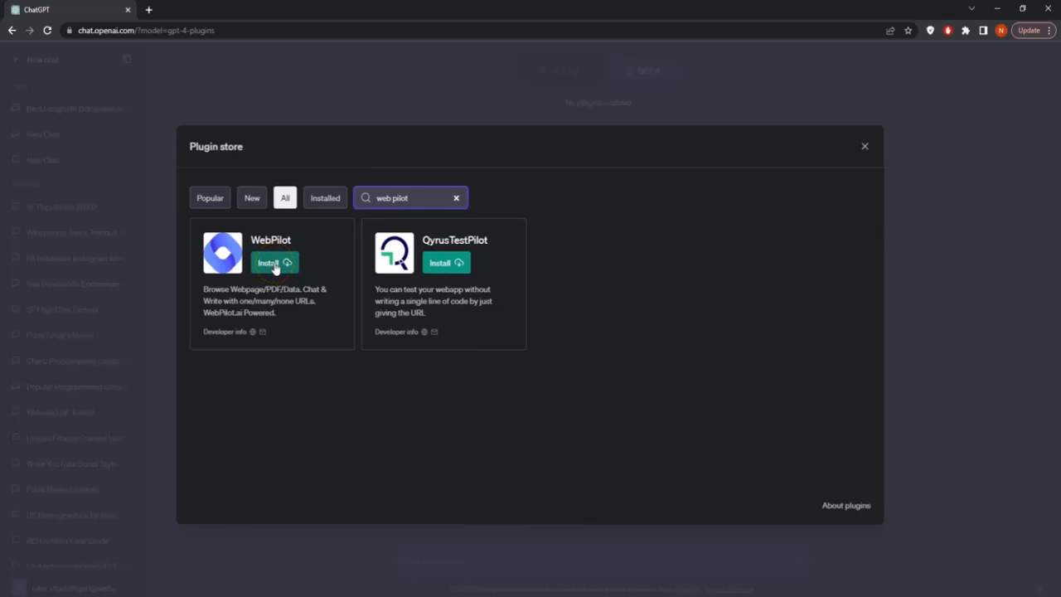
Install WebPilot, close the store and check which plugins are enabled.
{"action": "left_click", "coordinate": [267, 263]}
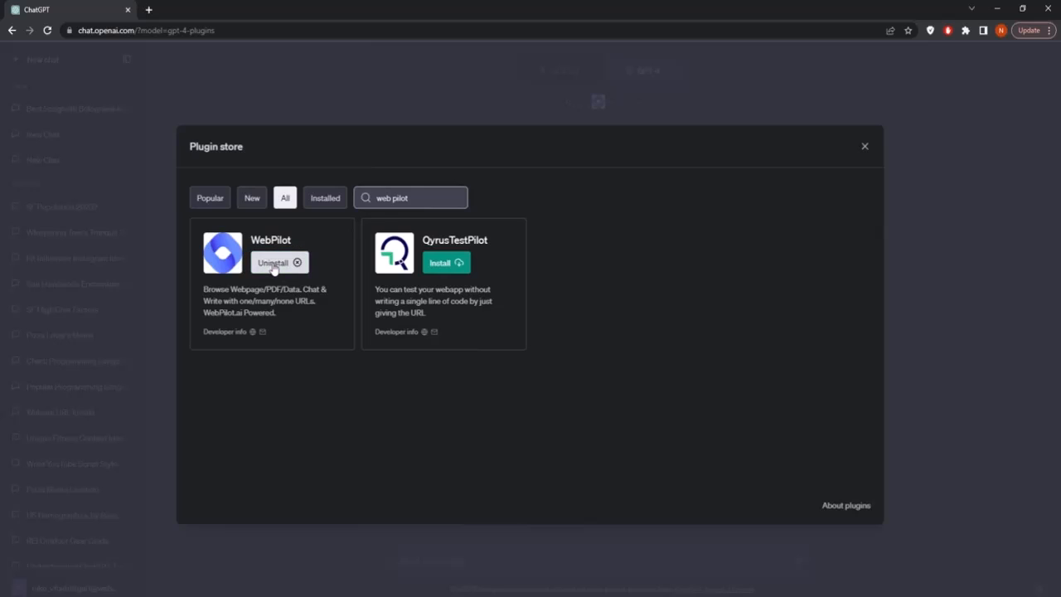
{"action": "mouse_move", "coordinate": [865, 146]}
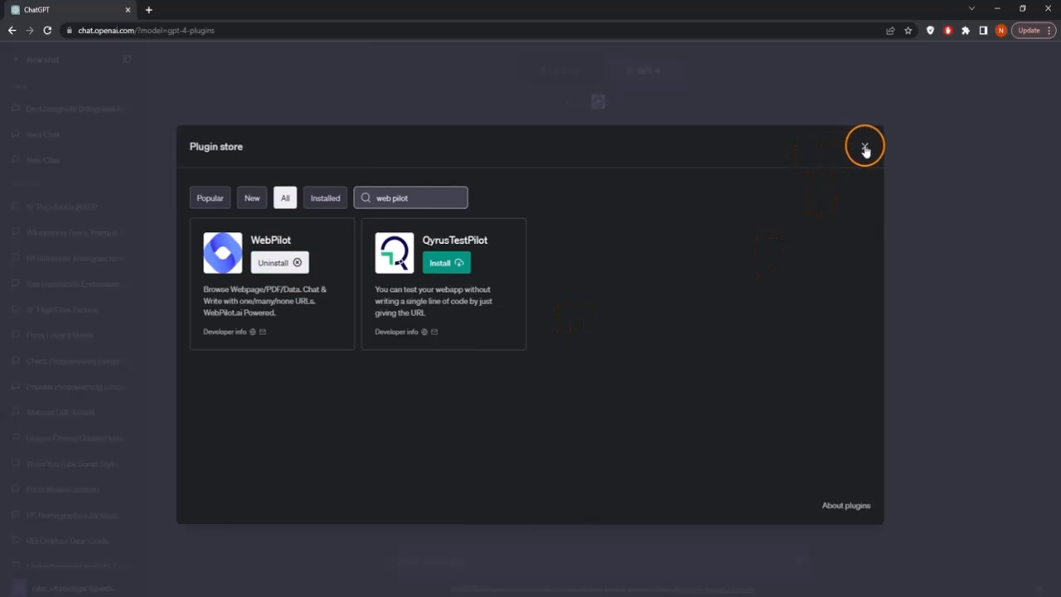
{"action": "left_click", "coordinate": [865, 146]}
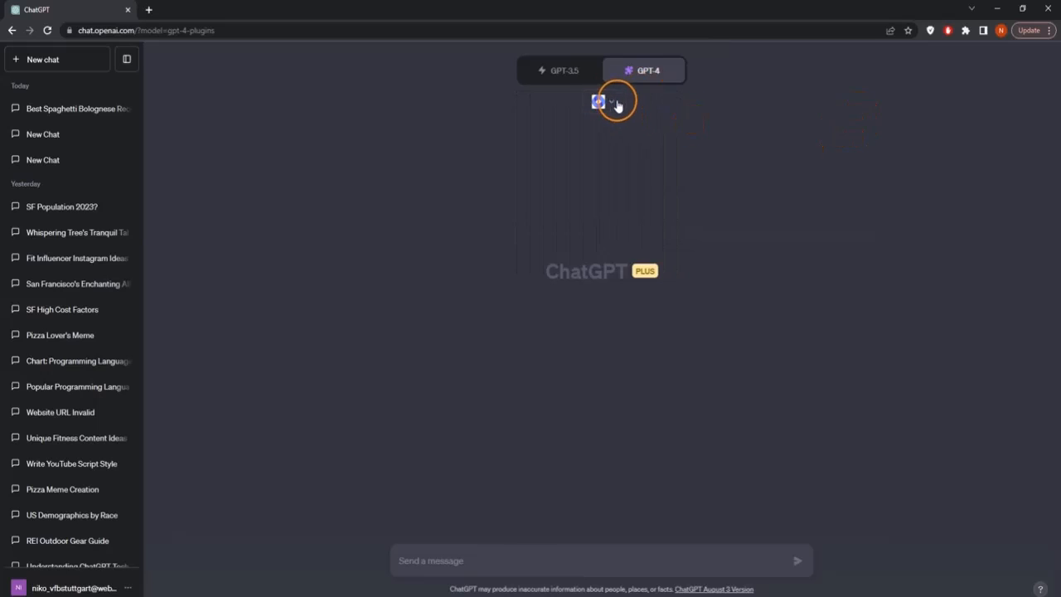
{"action": "left_click", "coordinate": [610, 101]}
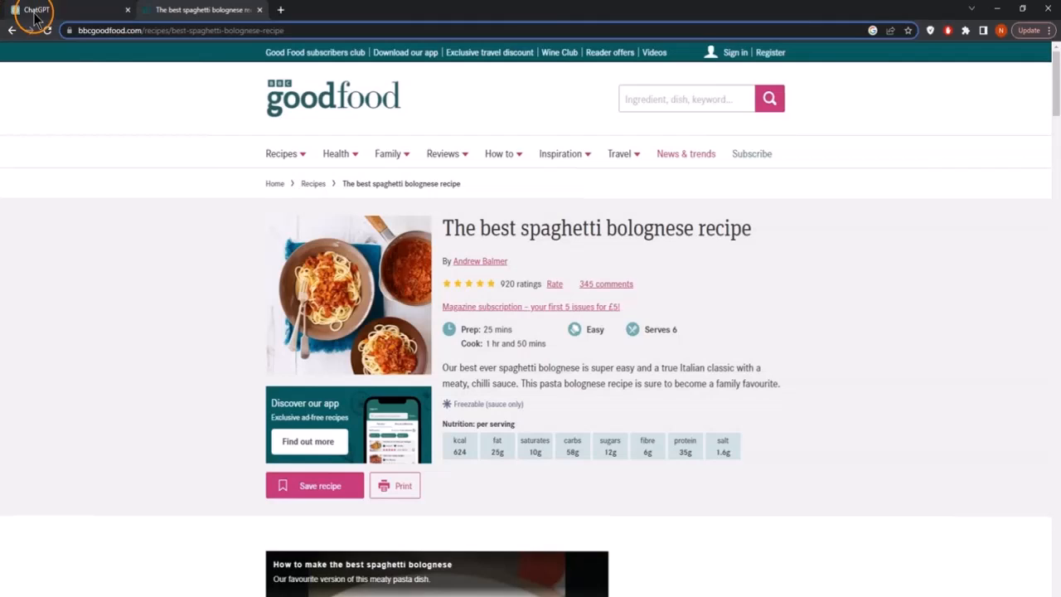
Copy the BBC Good Food bolognese recipe URL and scroll through its ingredients and method.
{"action": "left_click", "coordinate": [179, 31]}
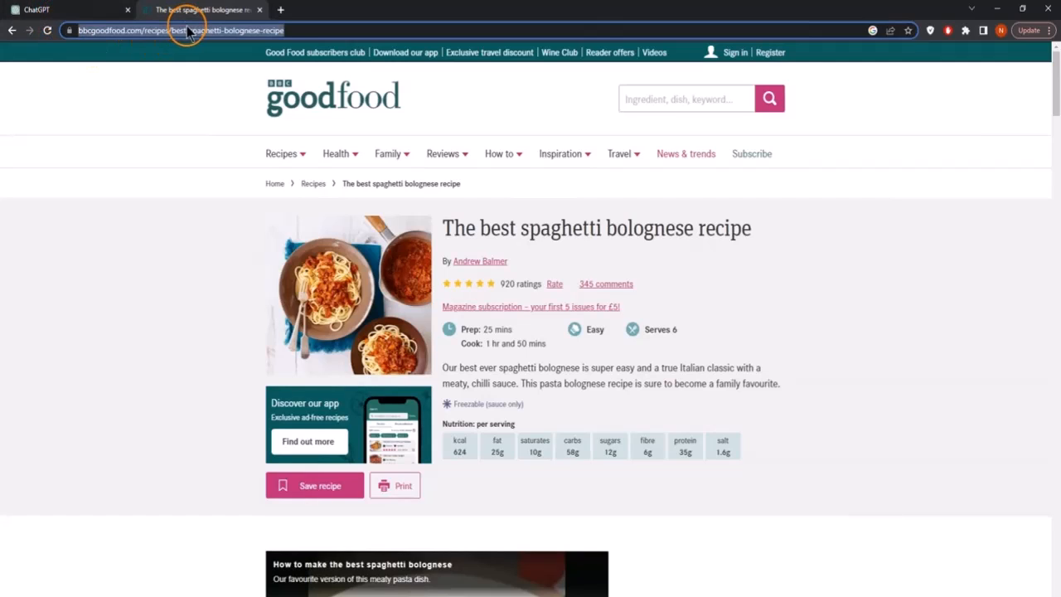
{"action": "mouse_move", "coordinate": [290, 71]}
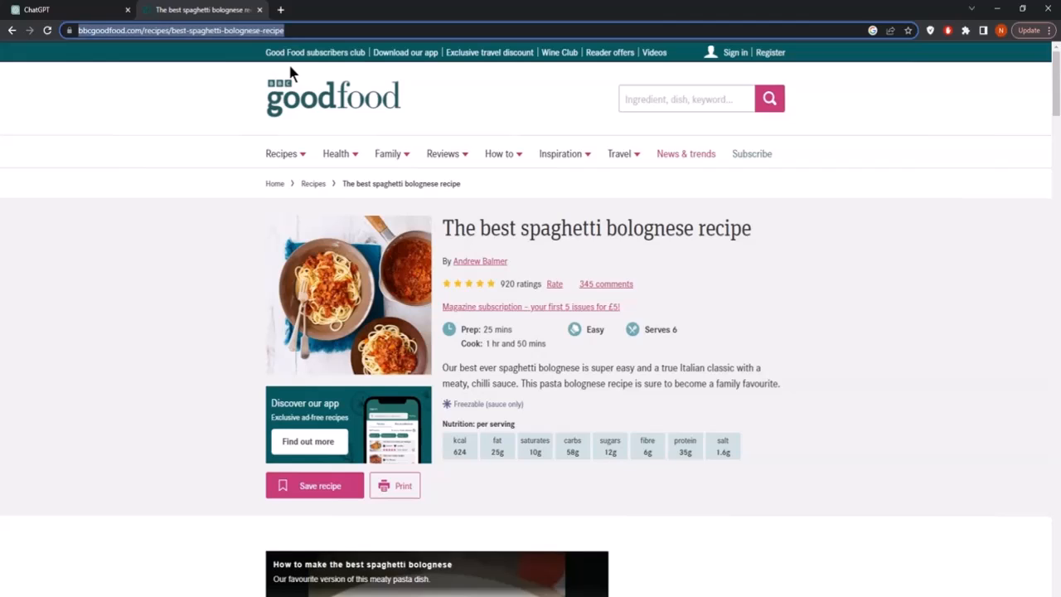
{"action": "scroll", "scroll_direction": "down", "scroll_amount": 3}
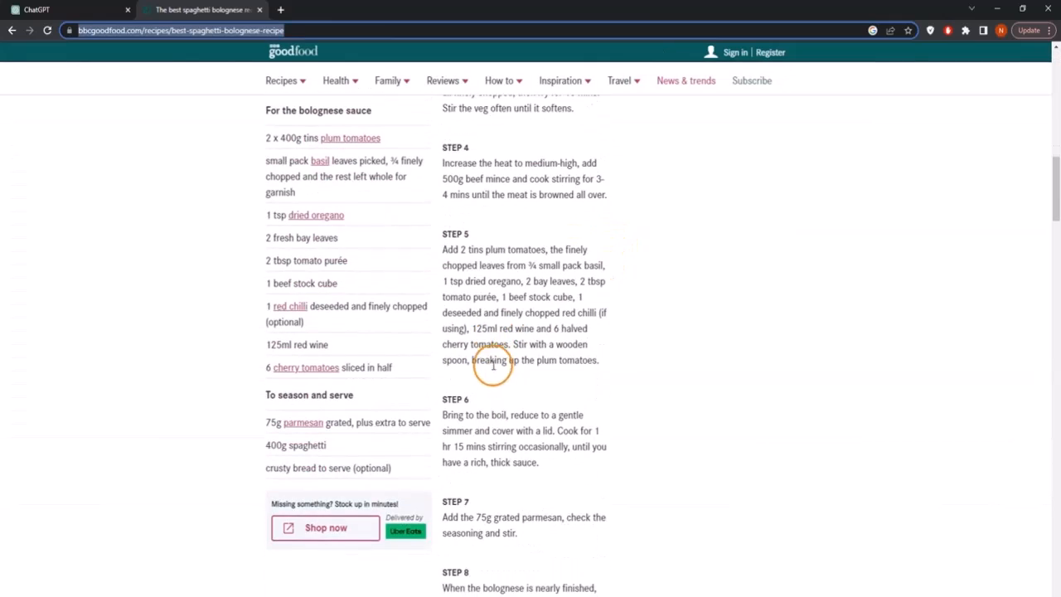
{"action": "scroll", "scroll_direction": "down", "scroll_amount": 3}
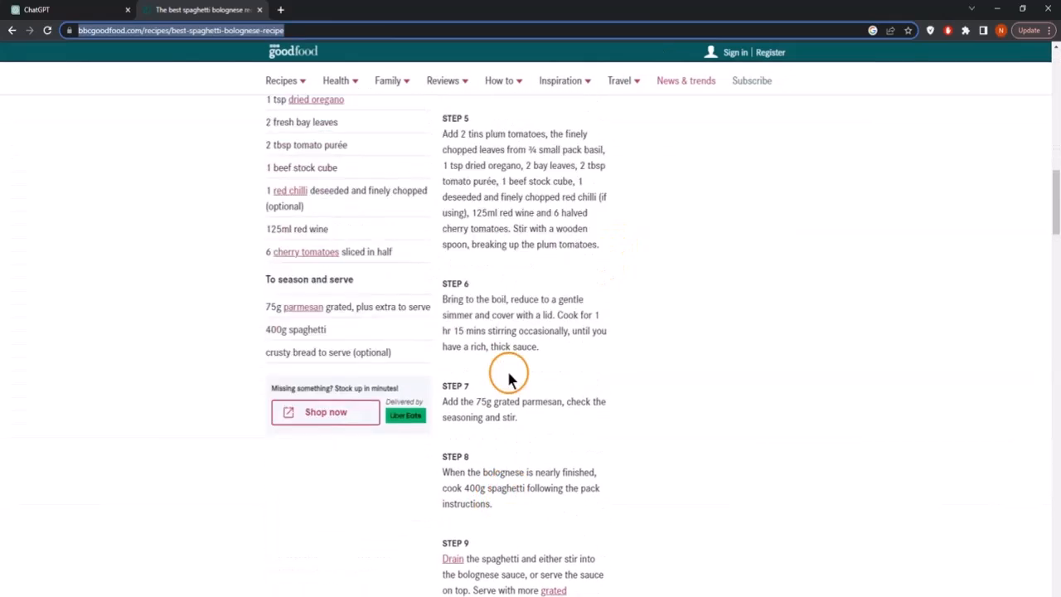
Send the BBC Good Food best-spaghetti-bolognese link for a WebPilot summary and review it.
{"action": "left_click", "coordinate": [66, 9]}
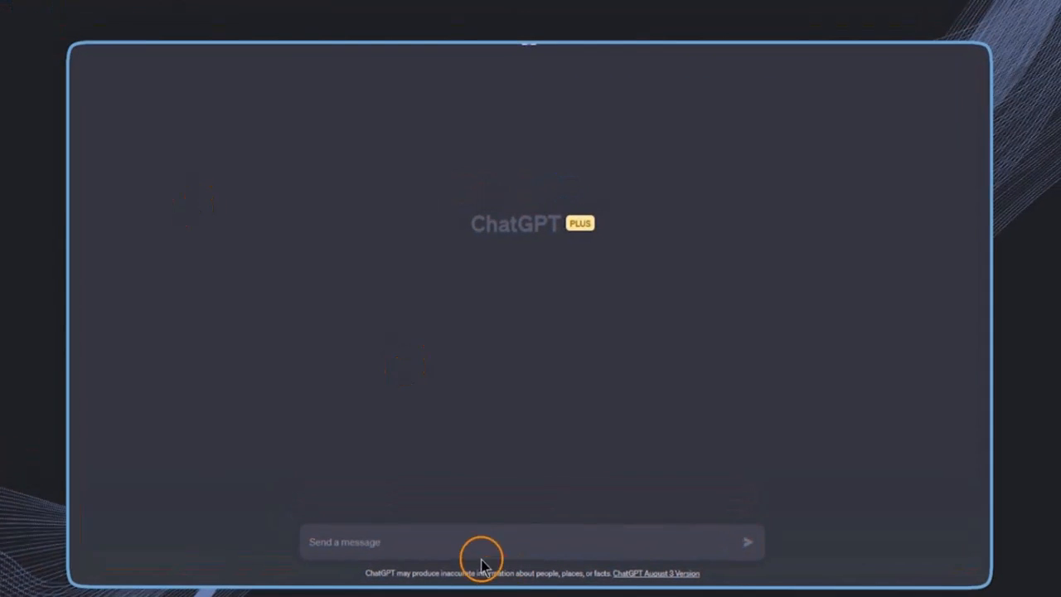
{"action": "type", "text": "https://www.bbcgoodfood.com/recipes/best-spaghetti-bolognese-recipe"}
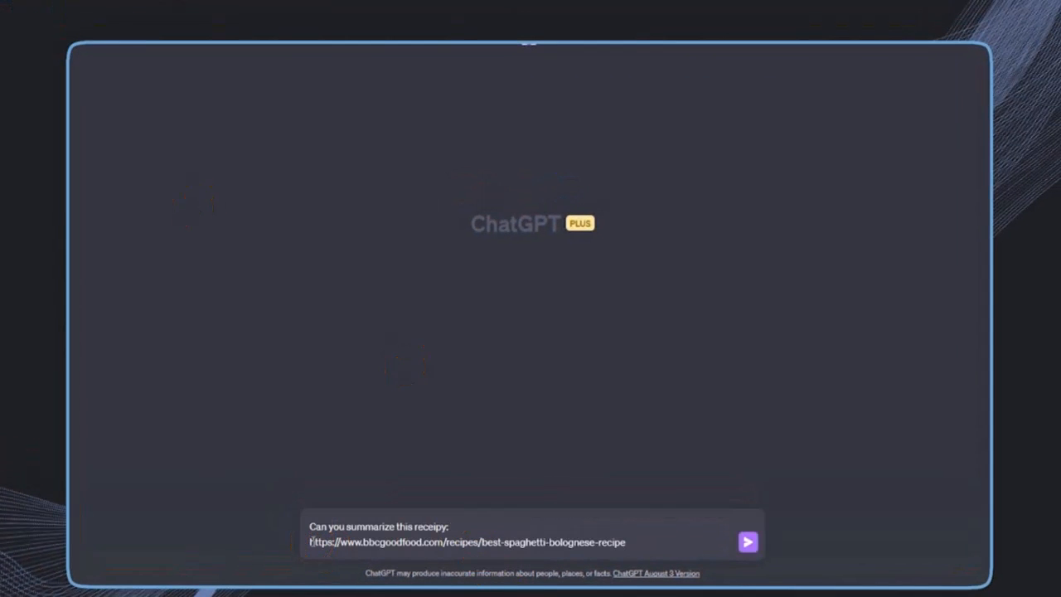
{"action": "left_click", "coordinate": [747, 542]}
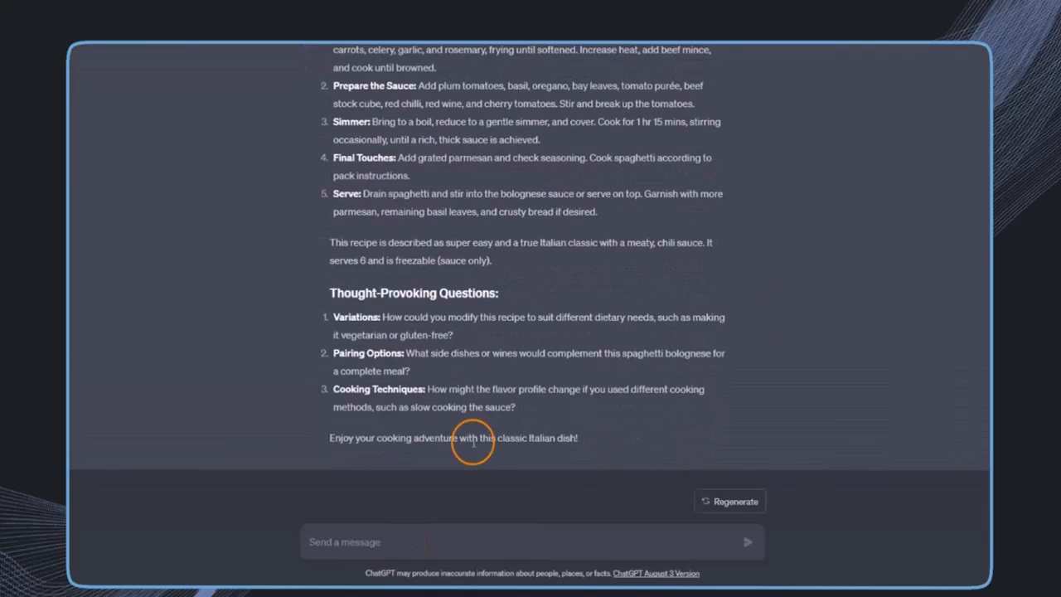
{"action": "scroll", "scroll_direction": "up", "scroll_amount": 3}
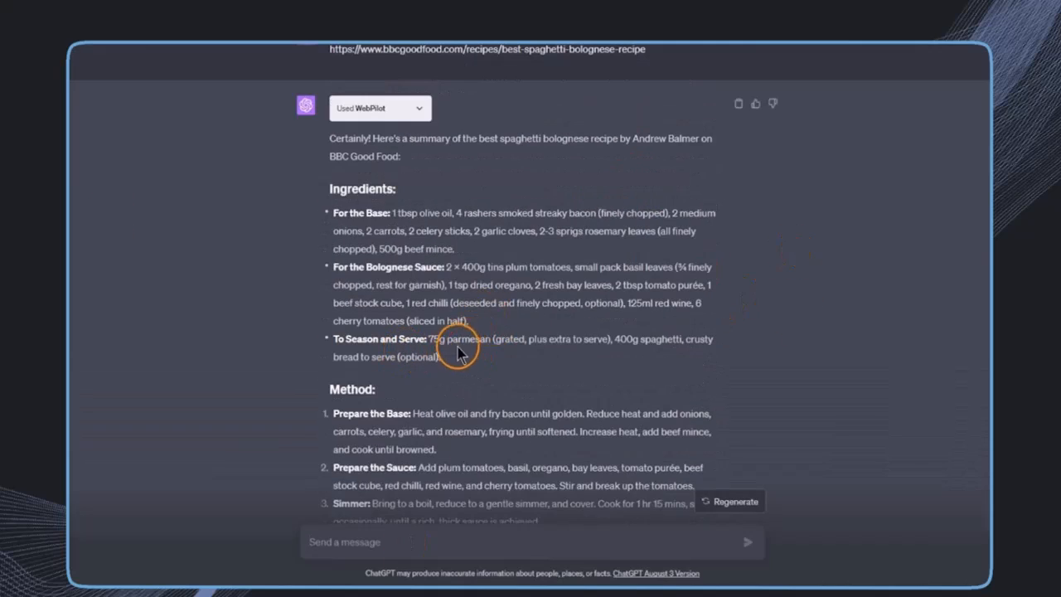
{"action": "scroll", "scroll_direction": "down", "scroll_amount": 3}
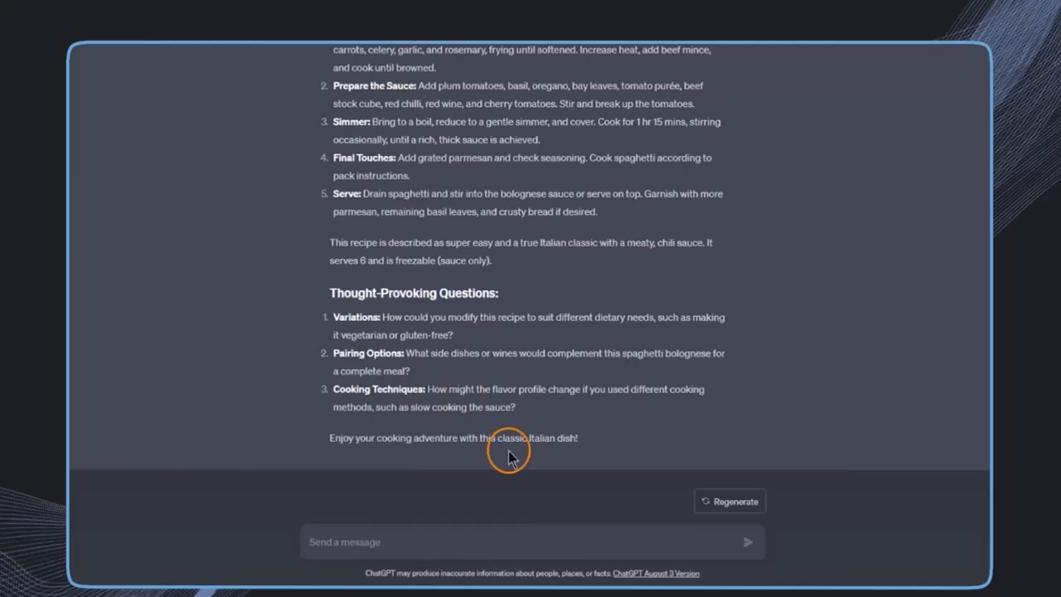
Ask ChatGPT for tips and tricks based on the recipe's comments, and read the list.
{"action": "type", "text": "Check the comments and provide a list useful tips and tricks based on people's experiences"}
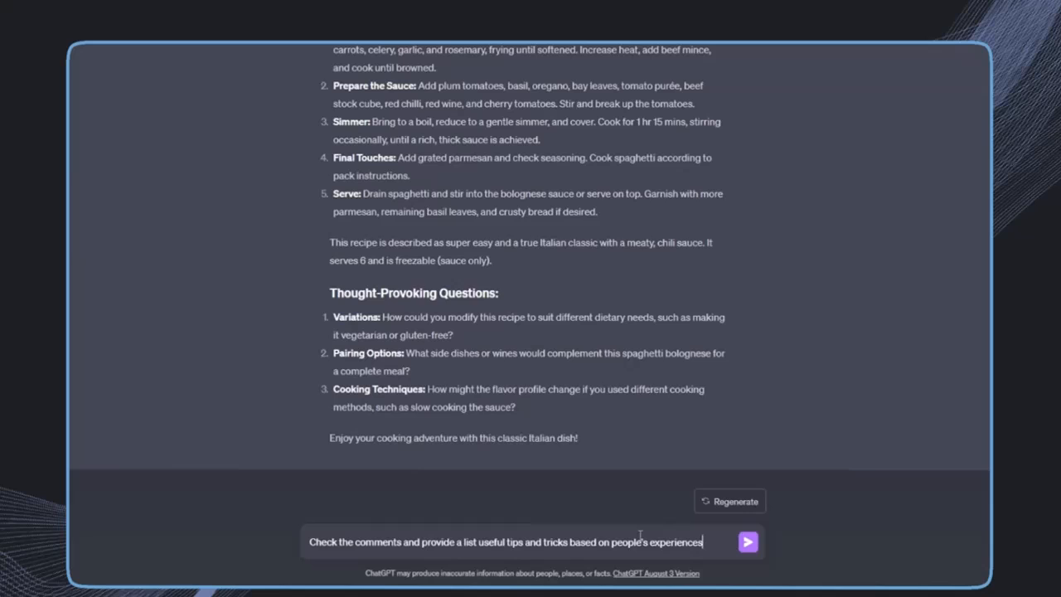
{"action": "left_click", "coordinate": [747, 541]}
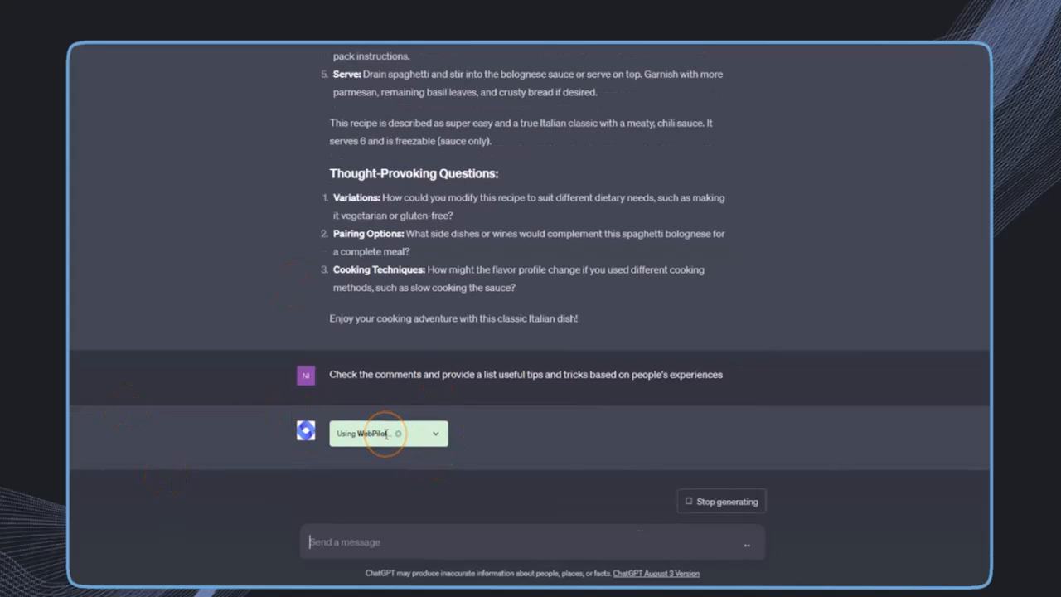
{"action": "mouse_move", "coordinate": [386, 433]}
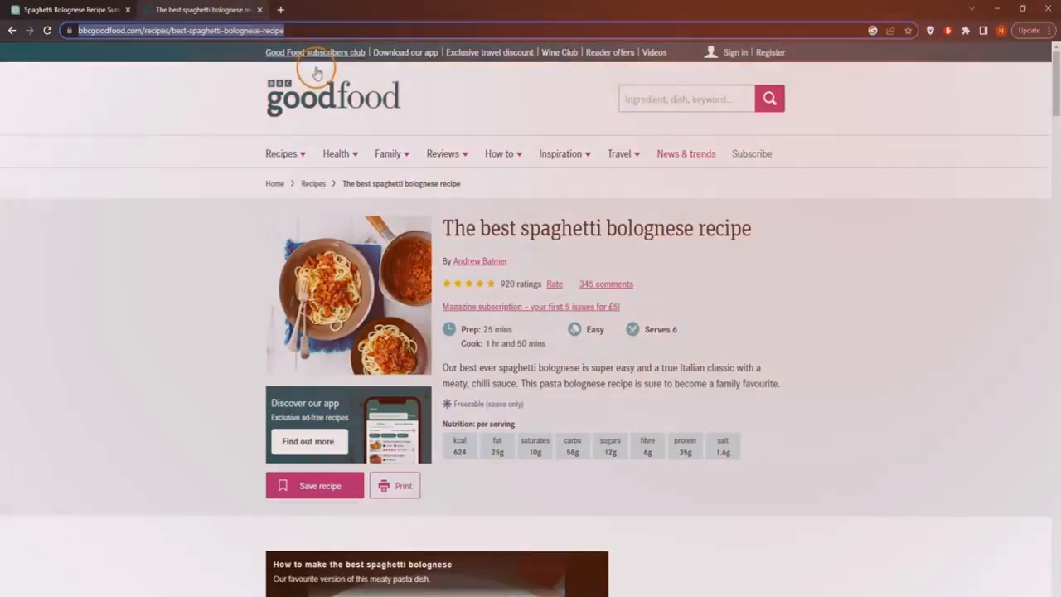
{"action": "scroll", "scroll_direction": "down", "scroll_amount": 3}
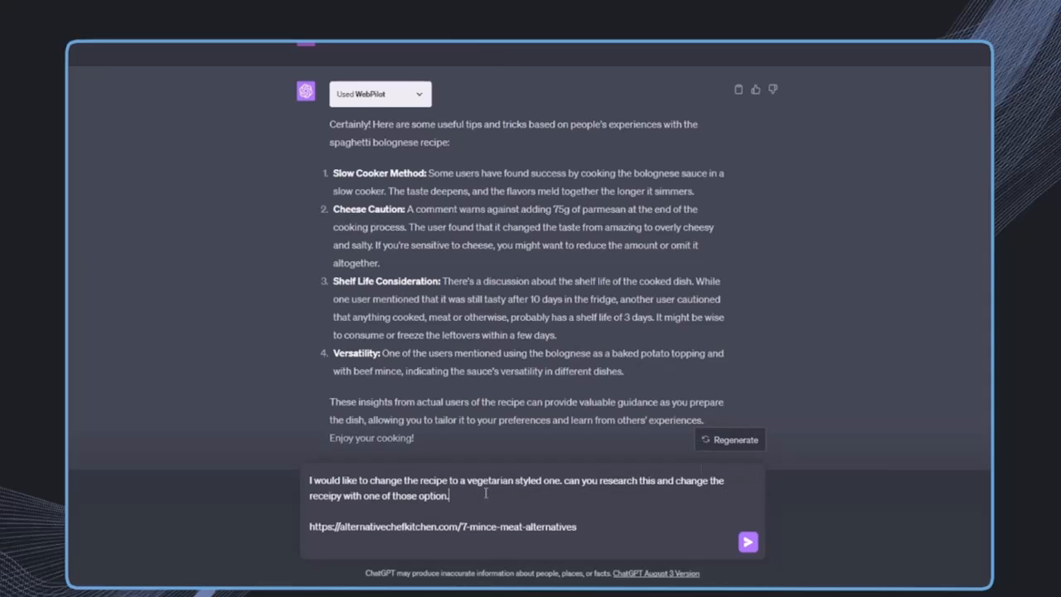
Send the request to replace the mince with a meat-free alternative, and review the vegetarian recipe.
{"action": "type", "text": "to replace the recipe with one of those option mince meat alter"}
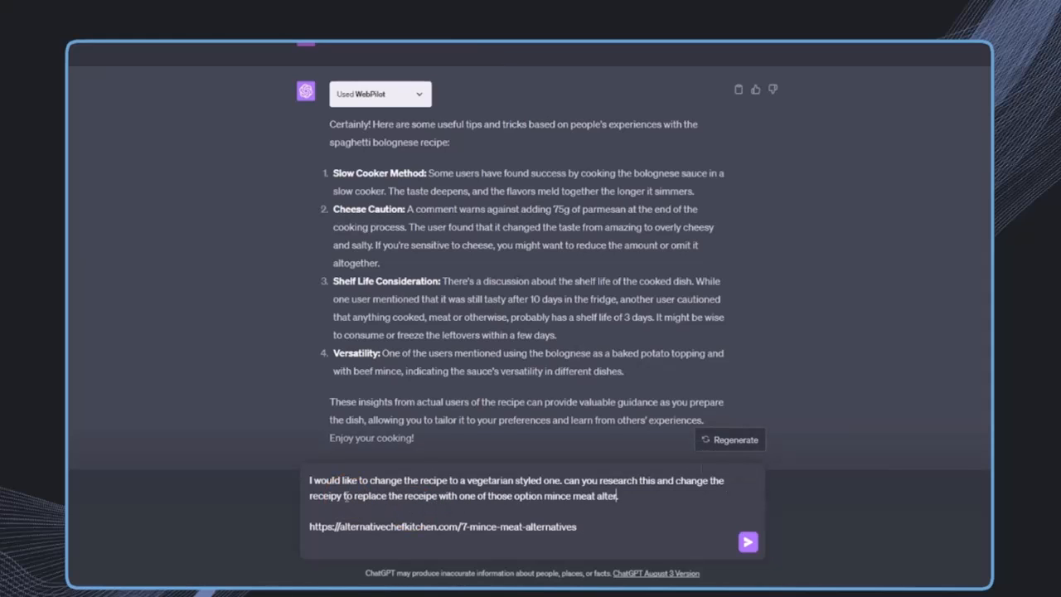
{"action": "type", "text": "rnatives."}
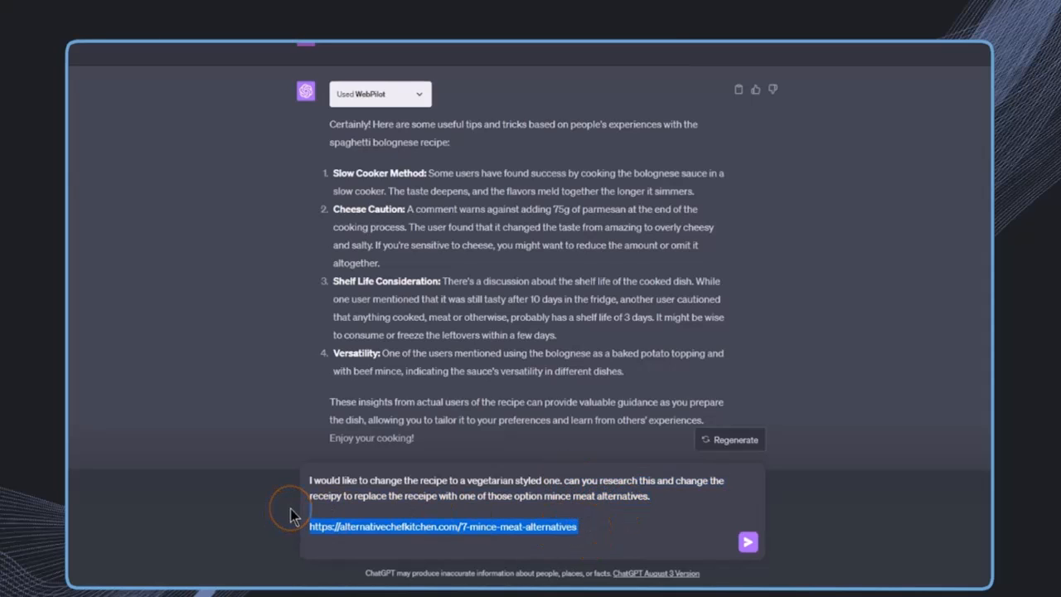
{"action": "left_click", "coordinate": [633, 508]}
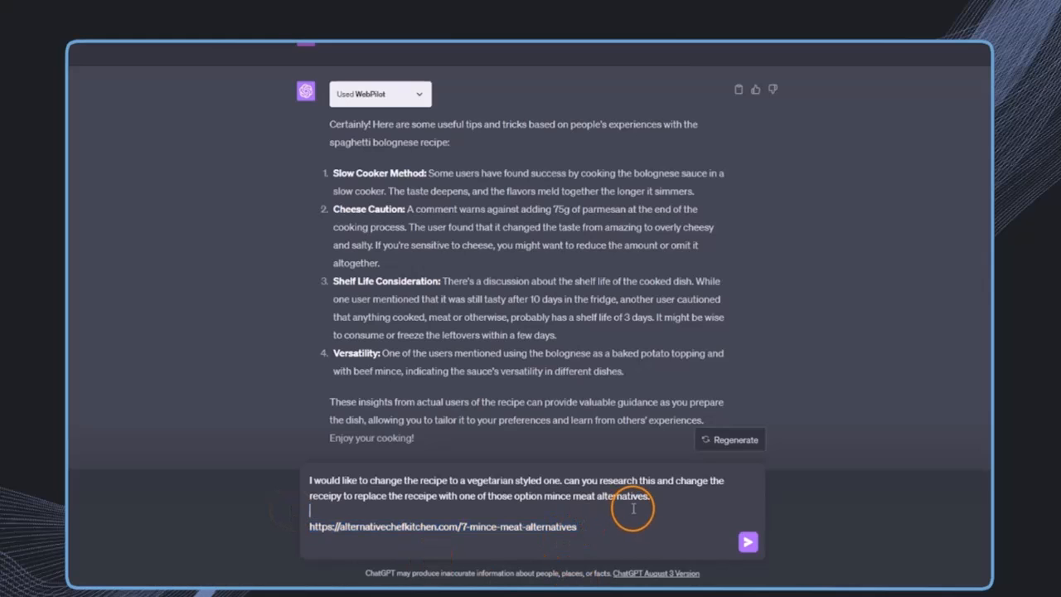
{"action": "left_click", "coordinate": [747, 541]}
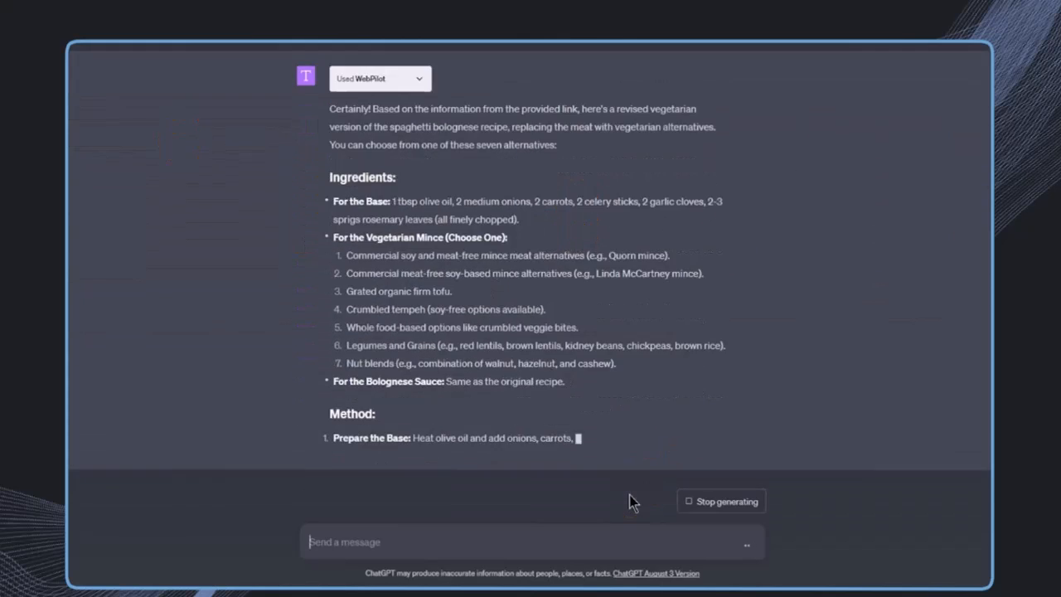
{"action": "scroll", "scroll_direction": "down", "scroll_amount": 3}
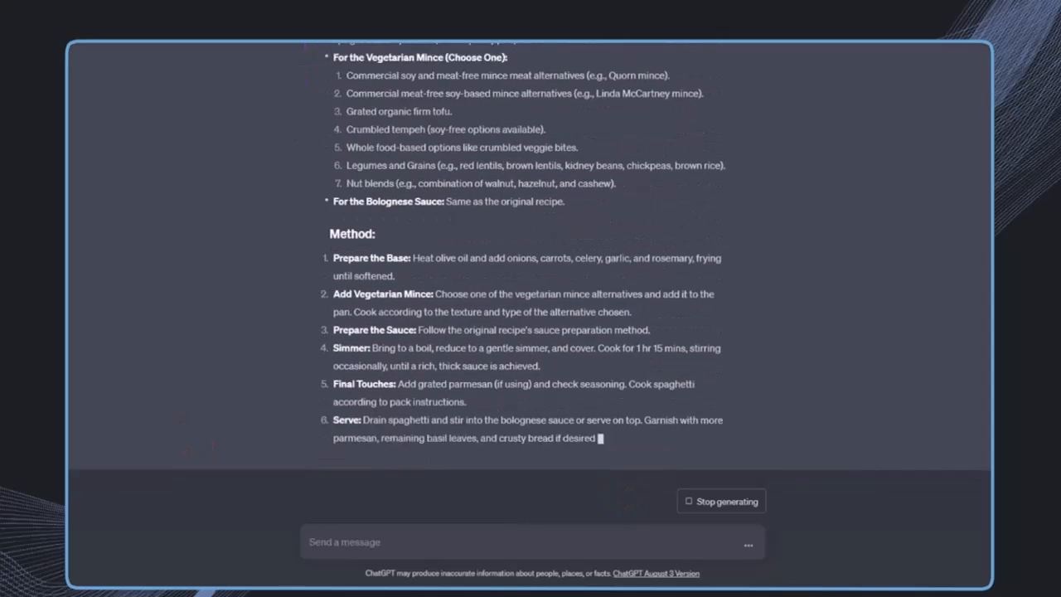
{"action": "scroll", "scroll_direction": "down", "scroll_amount": 3}
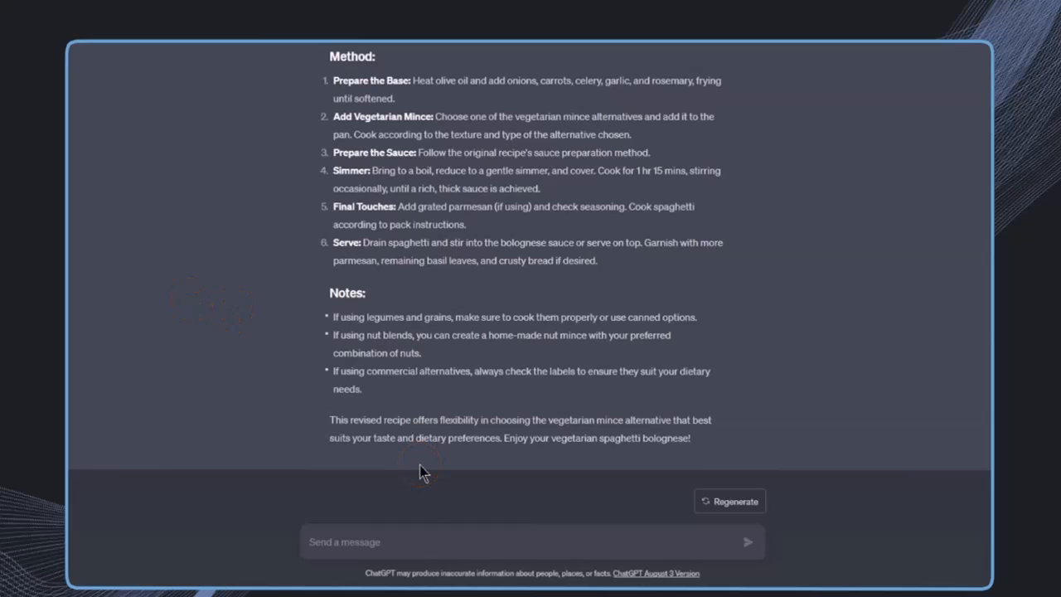
{"action": "left_click", "coordinate": [406, 542]}
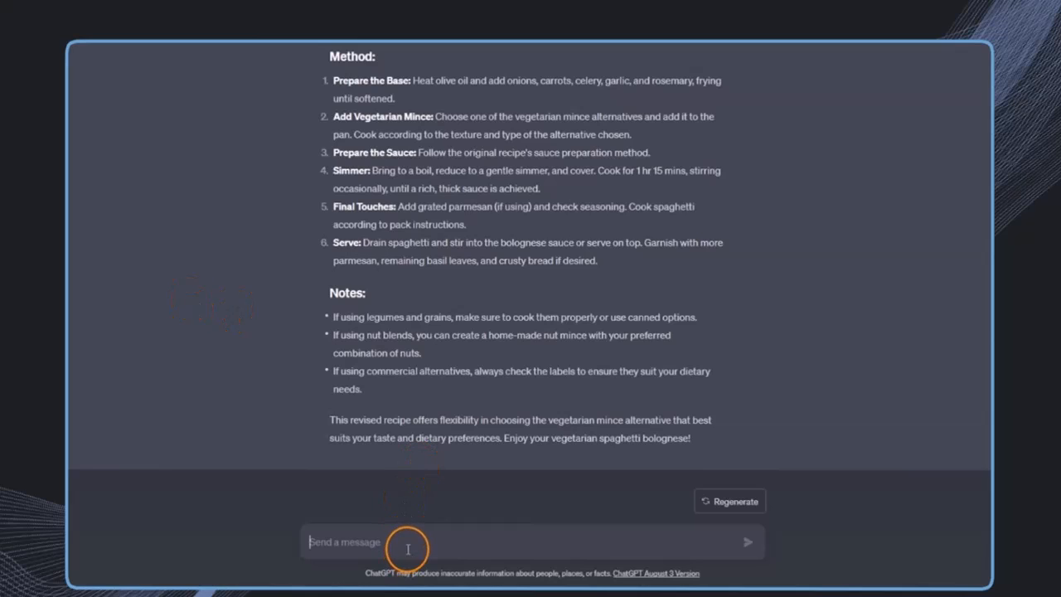
Ask ChatGPT for the current population of New York in 2023.
{"action": "type", "text": "What is the current populations of new yorkin 2023?"}
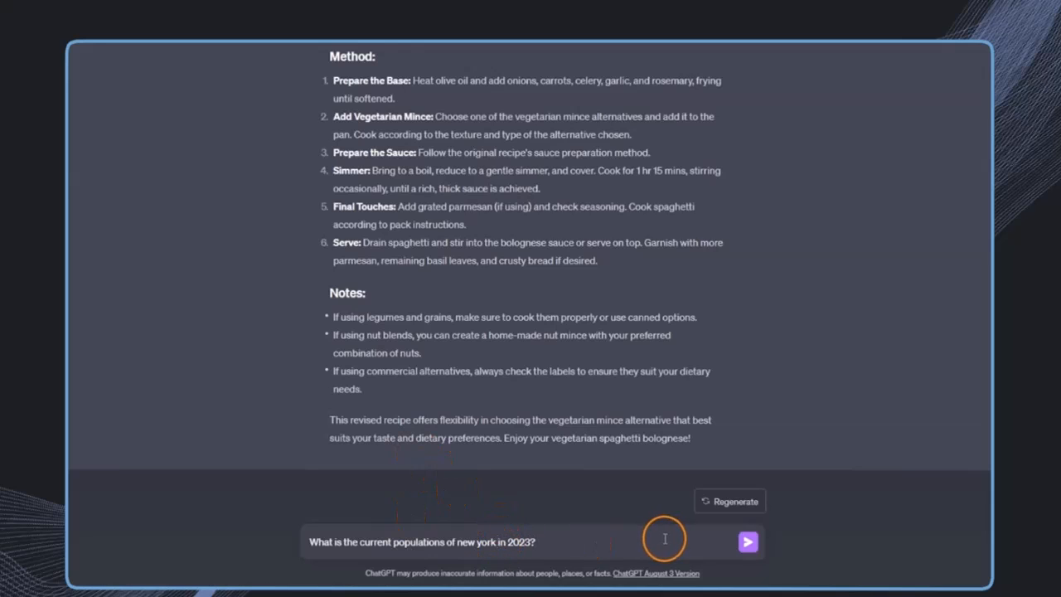
{"action": "left_click", "coordinate": [747, 542]}
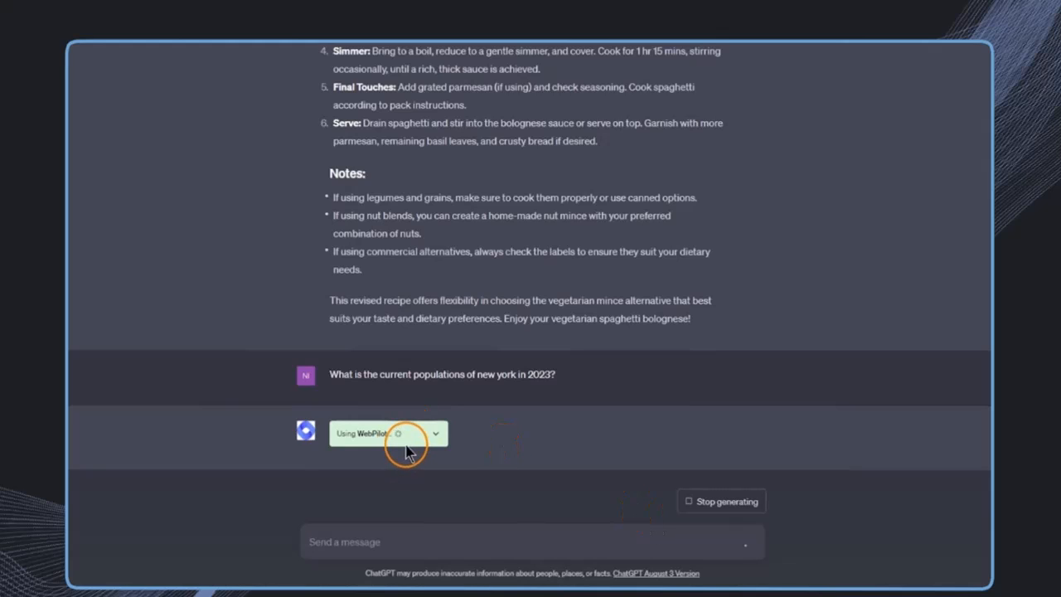
{"action": "mouse_move", "coordinate": [408, 462]}
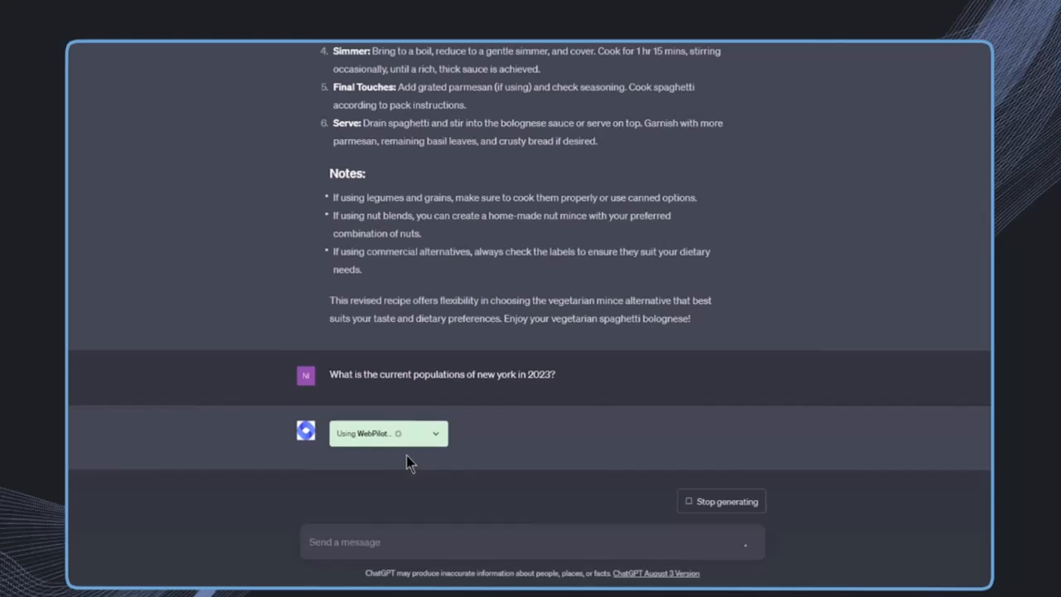
{"action": "mouse_move", "coordinate": [286, 460]}
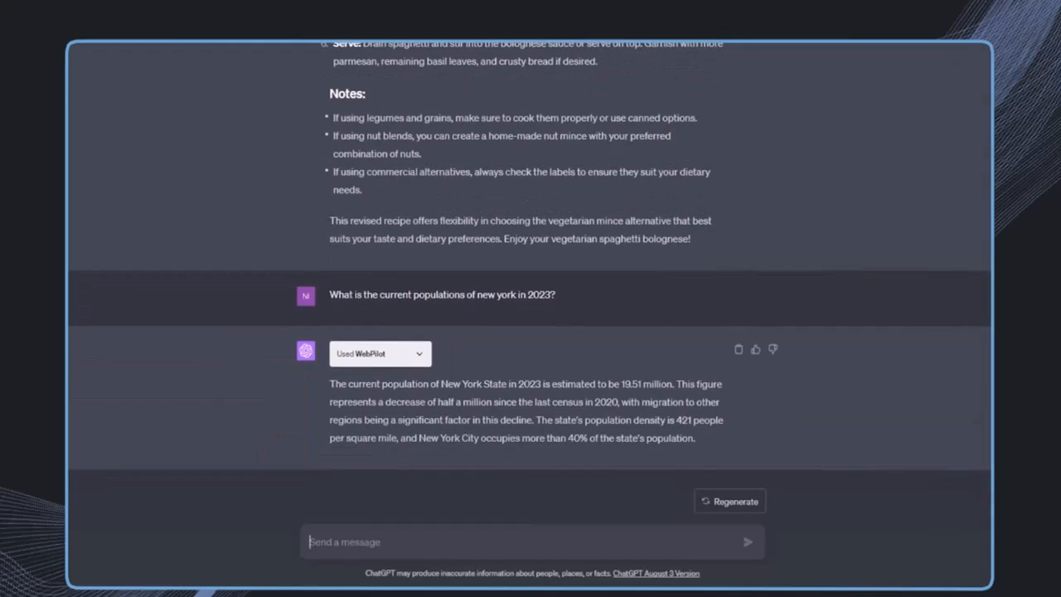
Request the top keywords and their frequencies for the Spruce Pets dog-cooling article.
{"action": "left_click", "coordinate": [331, 9]}
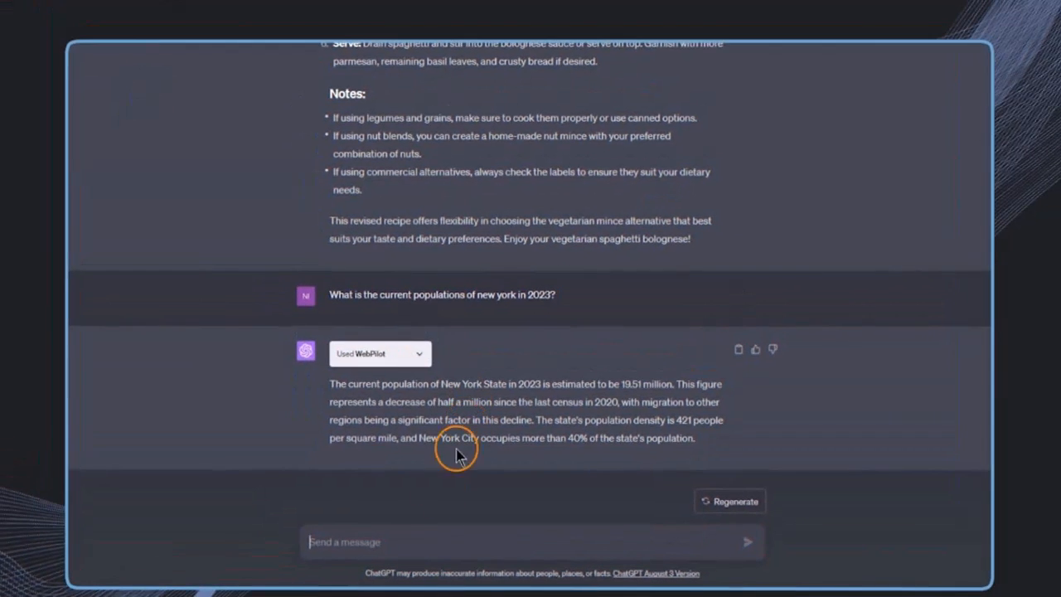
{"action": "type", "text": "Give me a list of the top keywords for this article and the frequency of each used https://www.thesprucepets.com/keeping-dogs-cool-in-the-heat-1117451"}
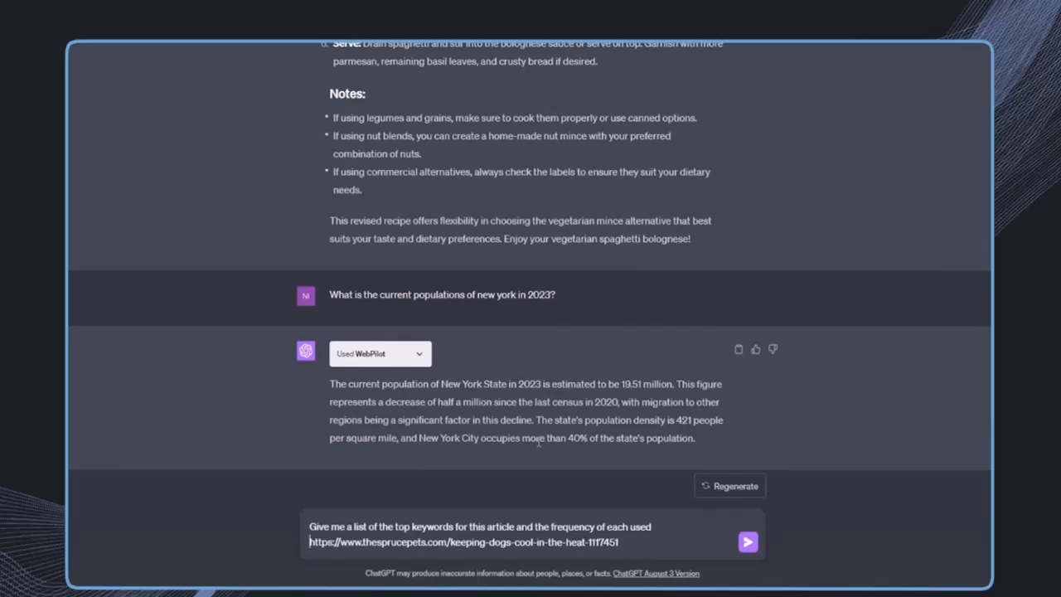
{"action": "left_click", "coordinate": [747, 541]}
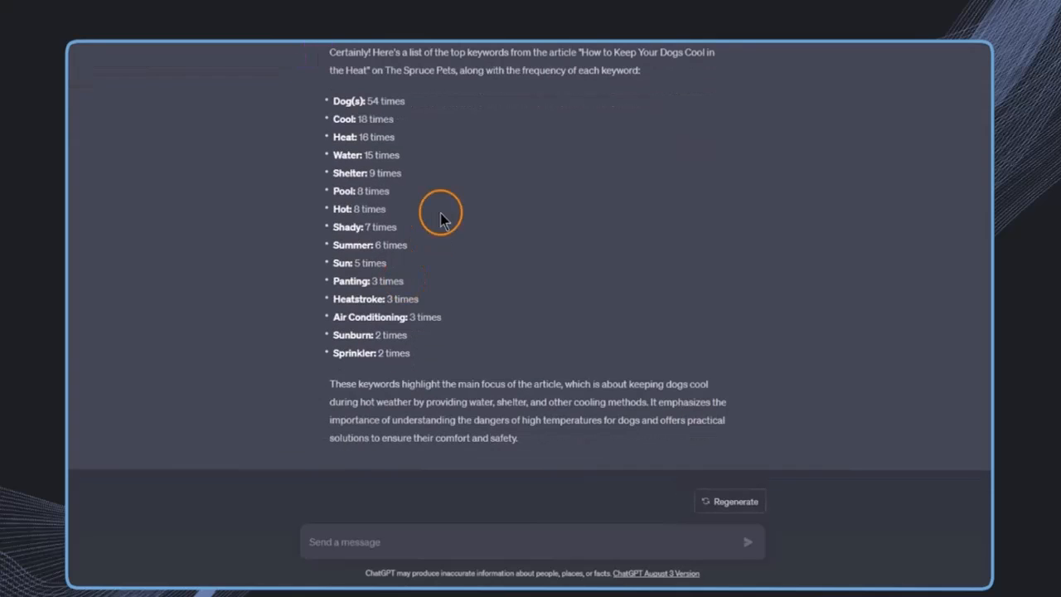
{"action": "mouse_move", "coordinate": [397, 506]}
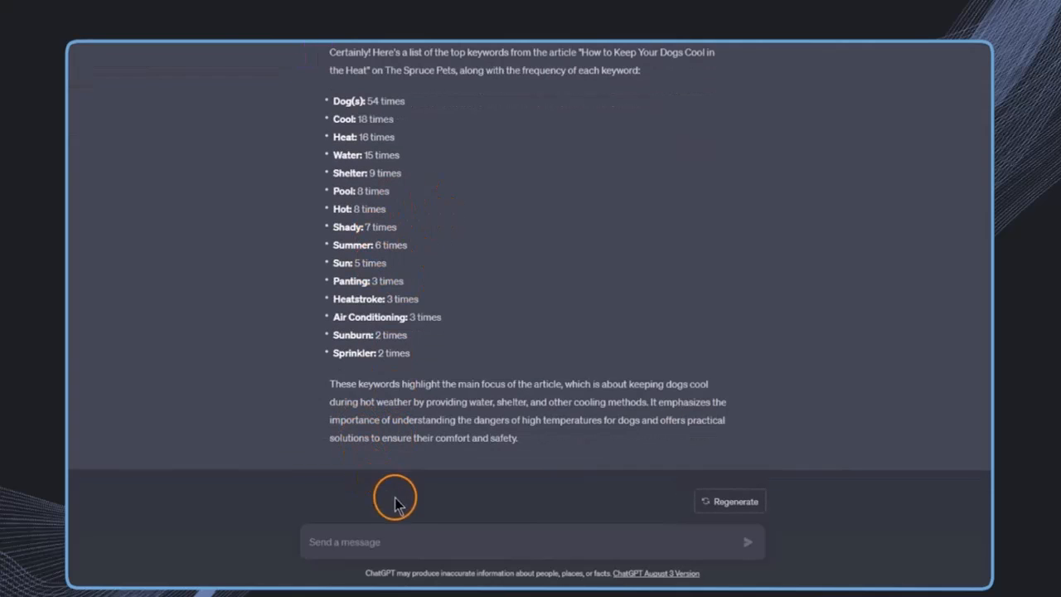
{"action": "mouse_move", "coordinate": [406, 529]}
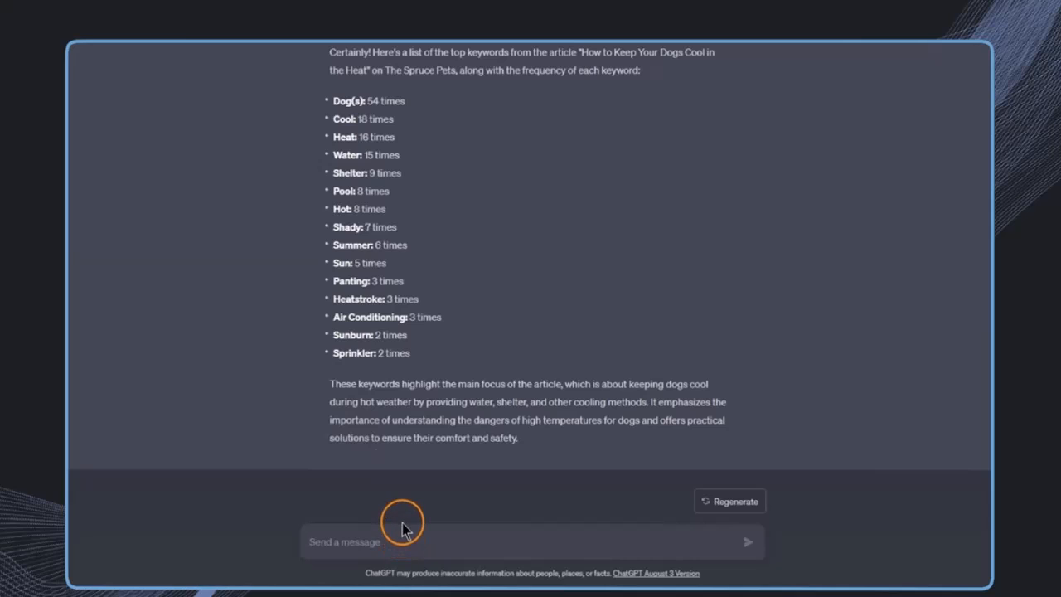
Ask what the article is missing to add reader value, and scroll through the suggestions.
{"action": "type", "text": "what's missing here from out article how can we add more value for the reader"}
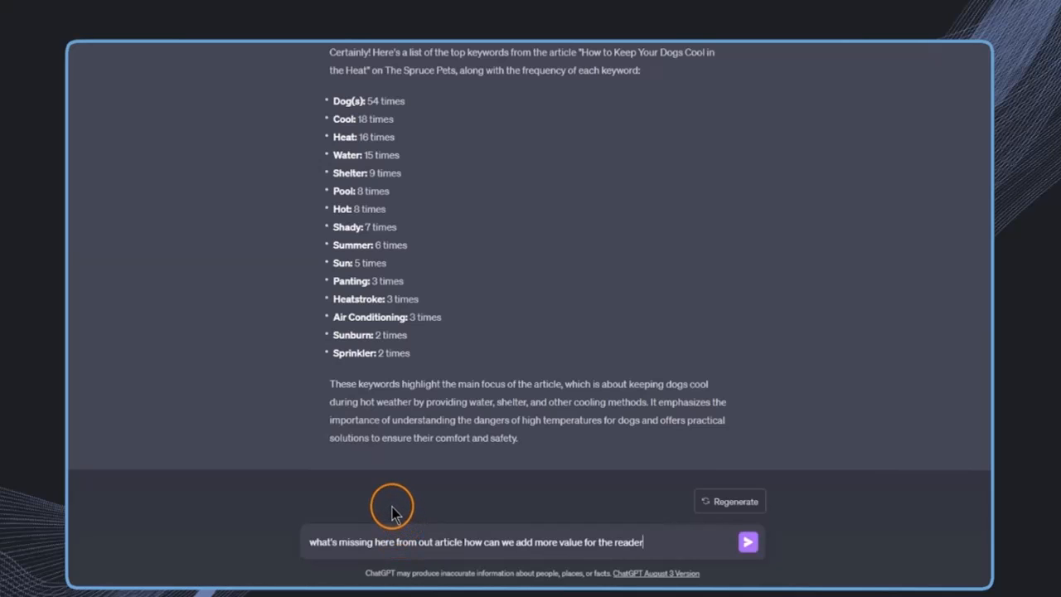
{"action": "mouse_move", "coordinate": [569, 562]}
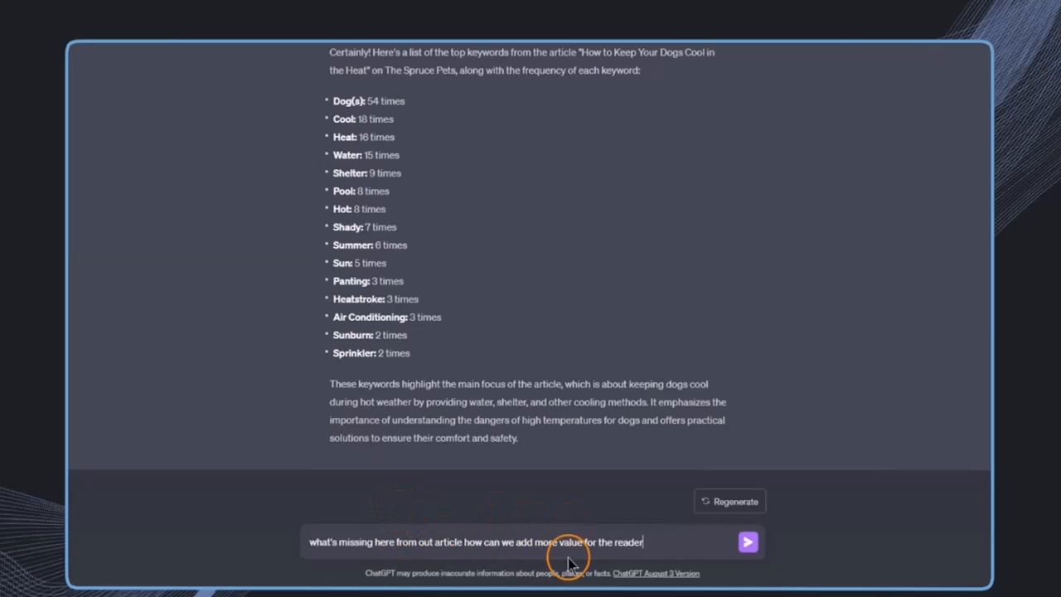
{"action": "left_click", "coordinate": [747, 542]}
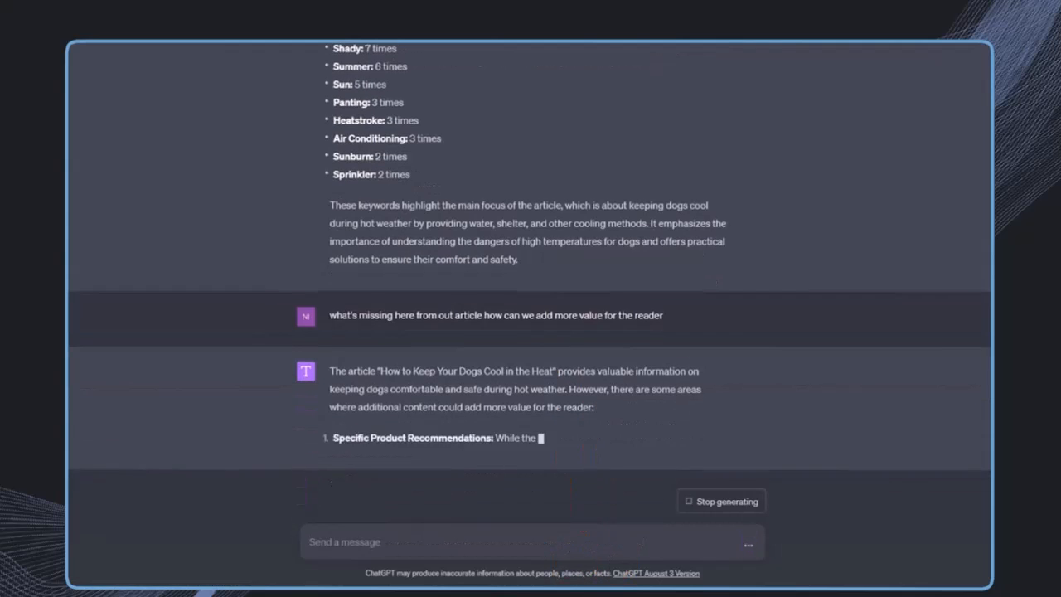
{"action": "scroll", "scroll_direction": "down", "scroll_amount": 3}
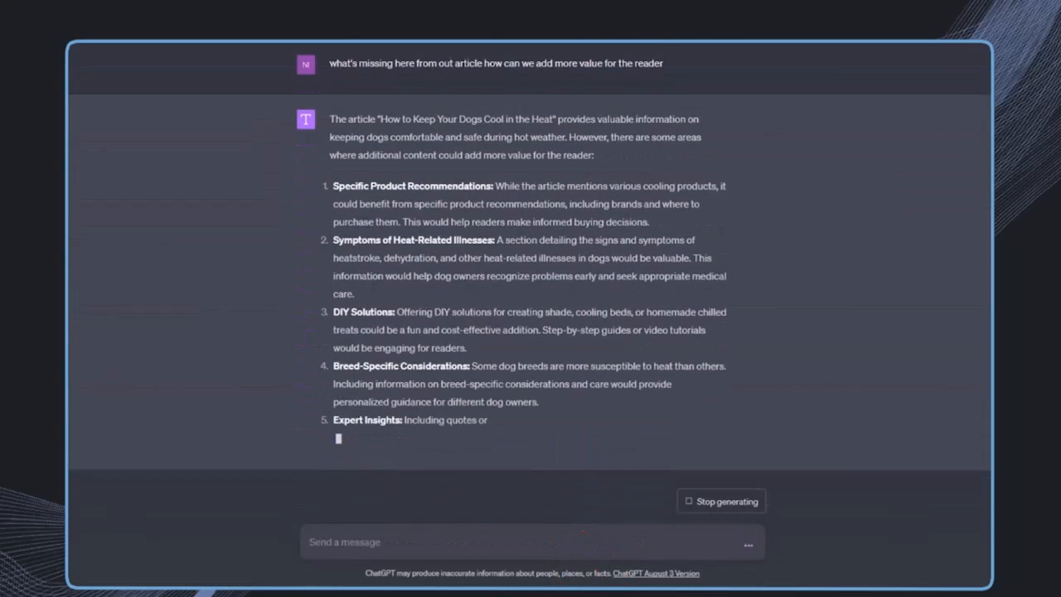
{"action": "scroll", "scroll_direction": "down", "scroll_amount": 3}
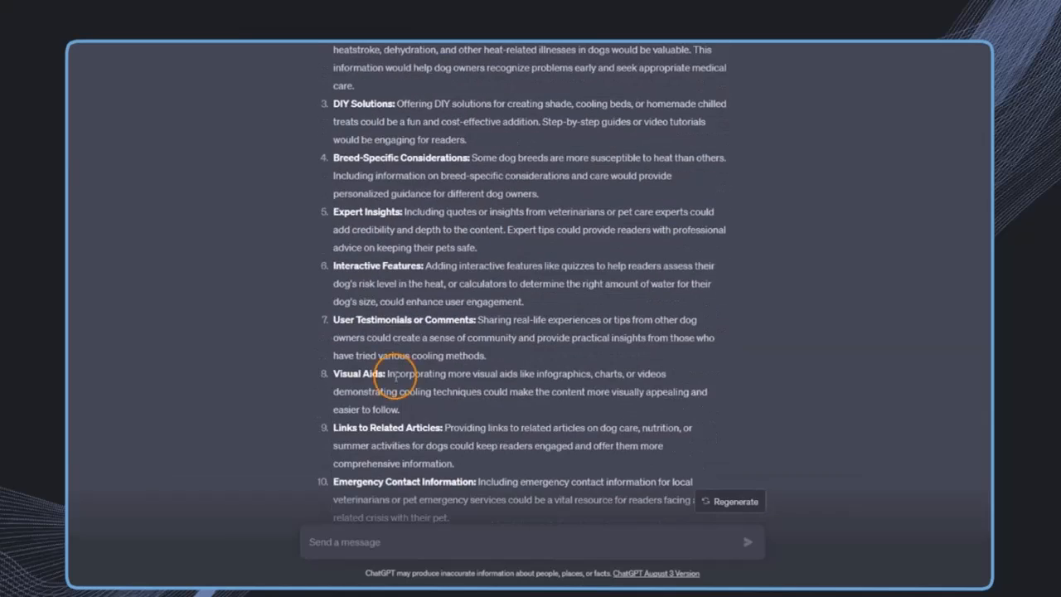
{"action": "scroll", "scroll_direction": "up", "scroll_amount": 3}
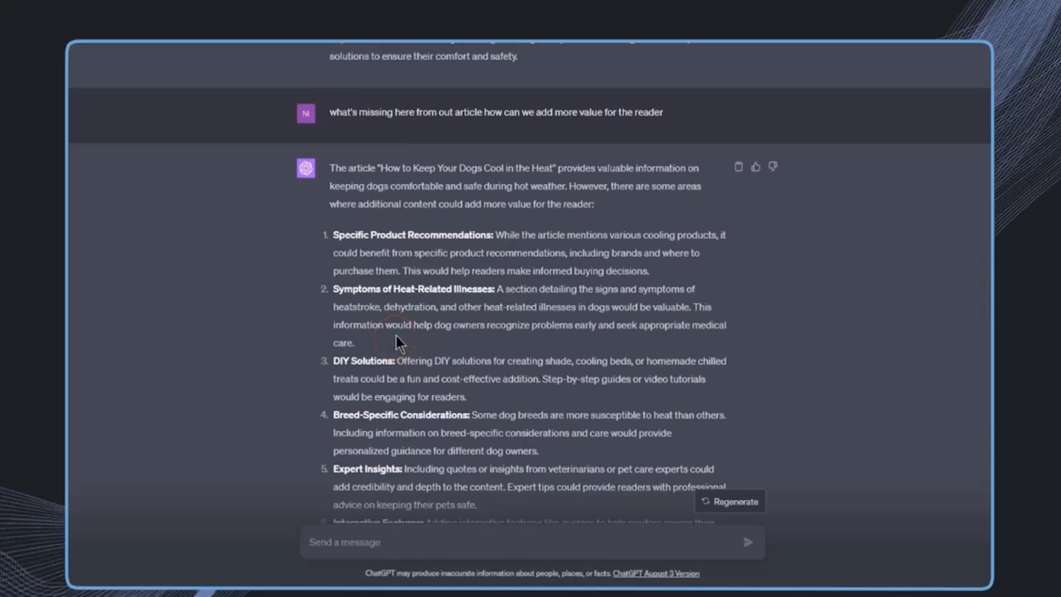
{"action": "scroll", "scroll_direction": "down", "scroll_amount": 3}
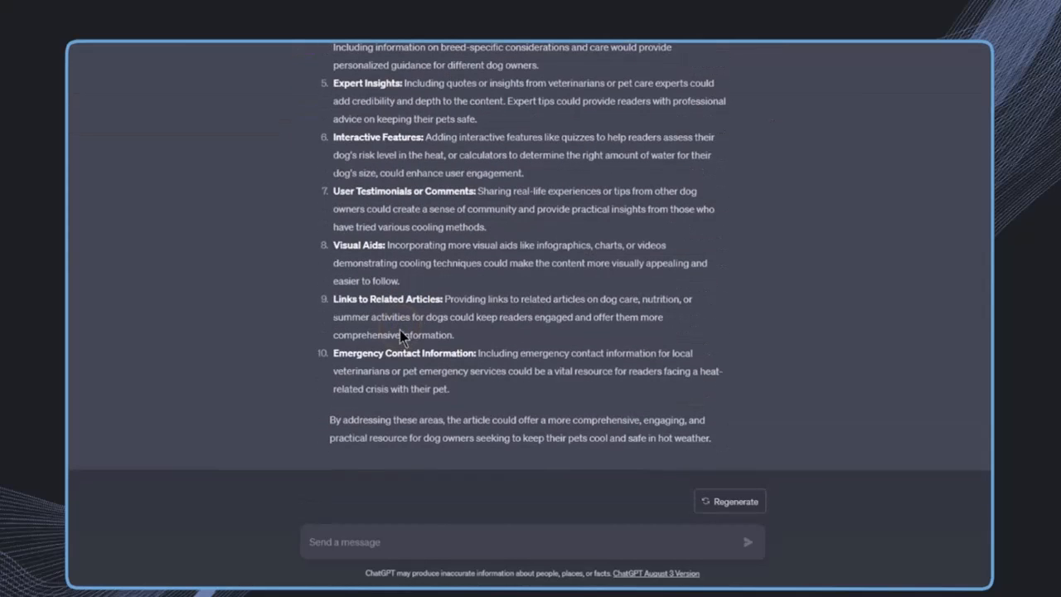
{"action": "mouse_move", "coordinate": [427, 514]}
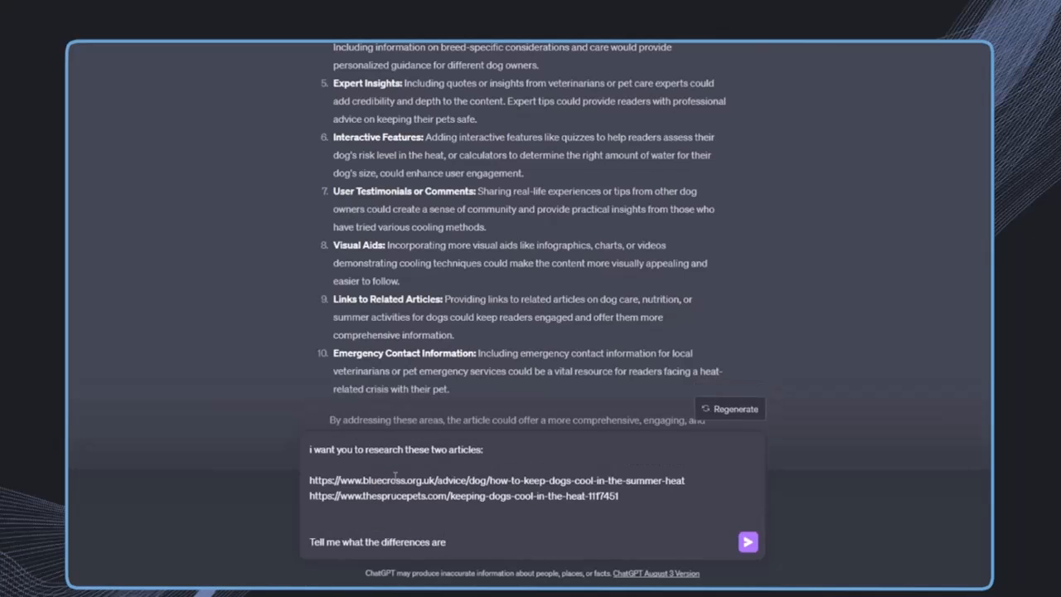
Send the Blue Cross vs Spruce Pets comparison request and read its Focus, Depth and Style sections.
{"action": "left_click", "coordinate": [747, 541]}
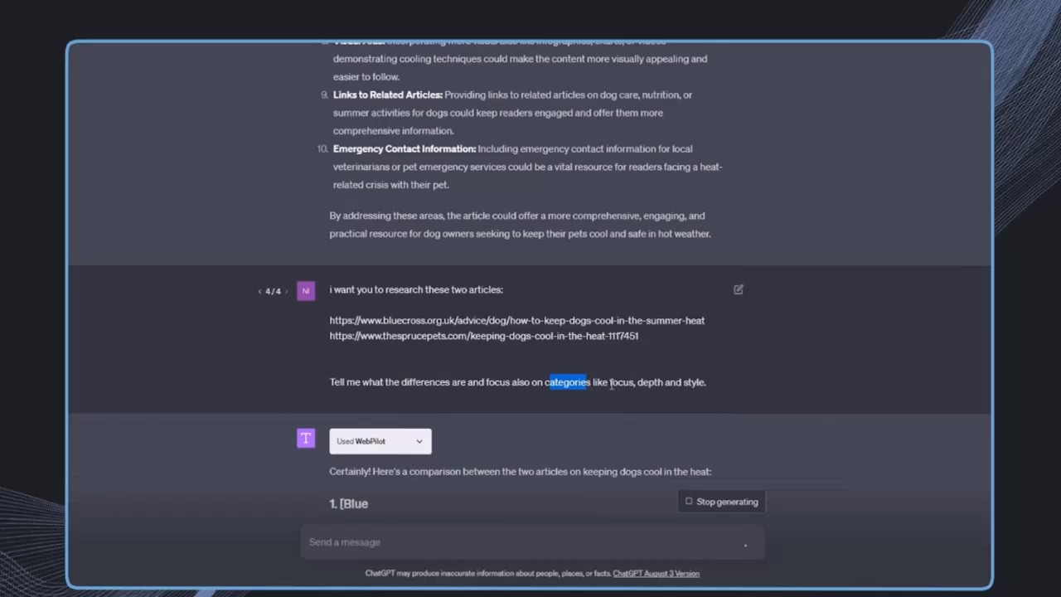
{"action": "scroll", "scroll_direction": "down", "scroll_amount": 3}
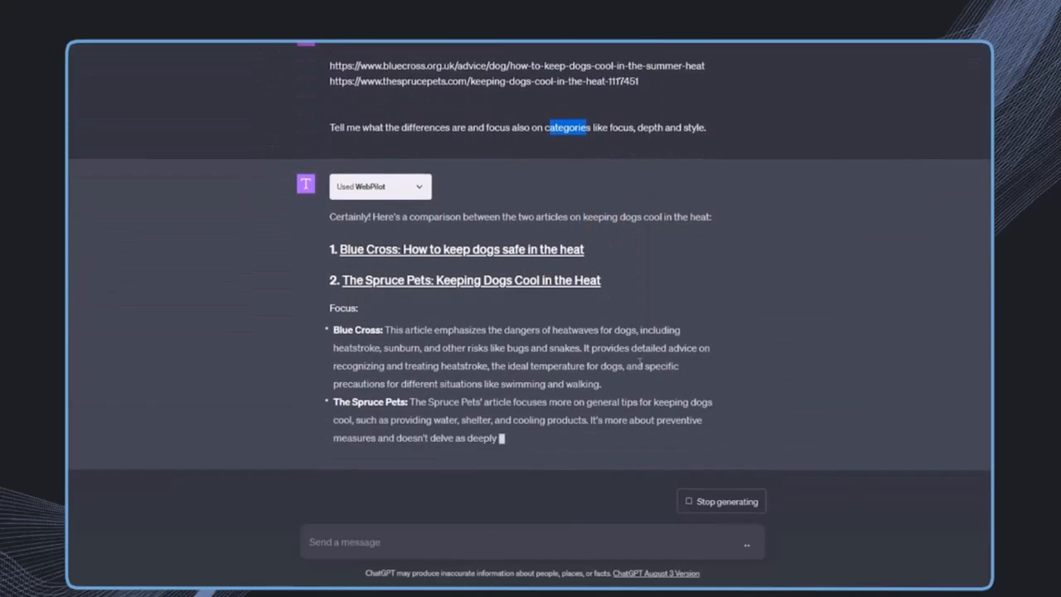
{"action": "scroll", "scroll_direction": "down", "scroll_amount": 3}
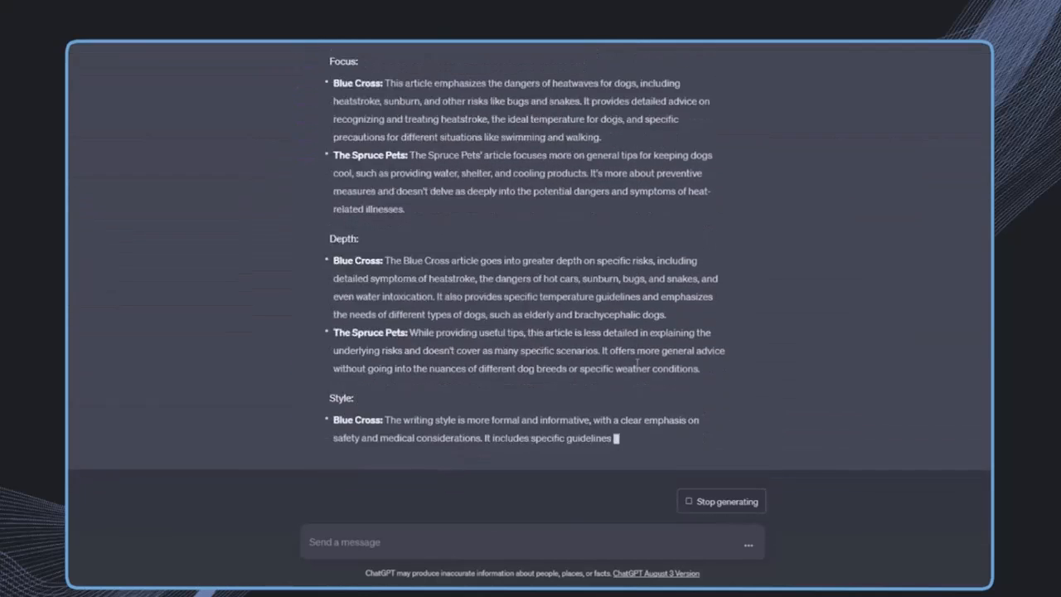
{"action": "scroll", "scroll_direction": "down", "scroll_amount": 3}
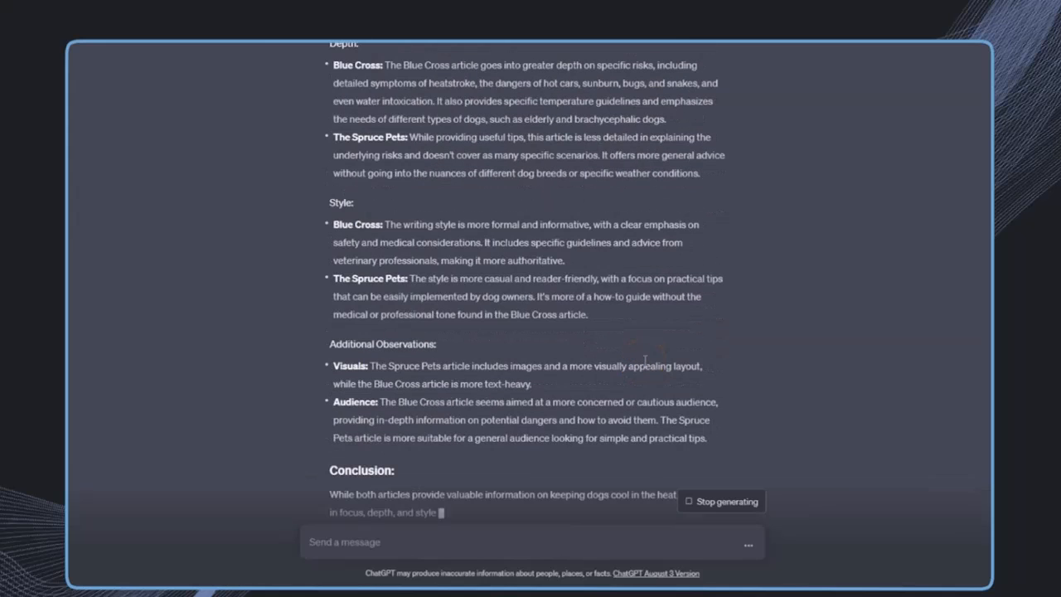
{"action": "scroll", "scroll_direction": "up", "scroll_amount": 3}
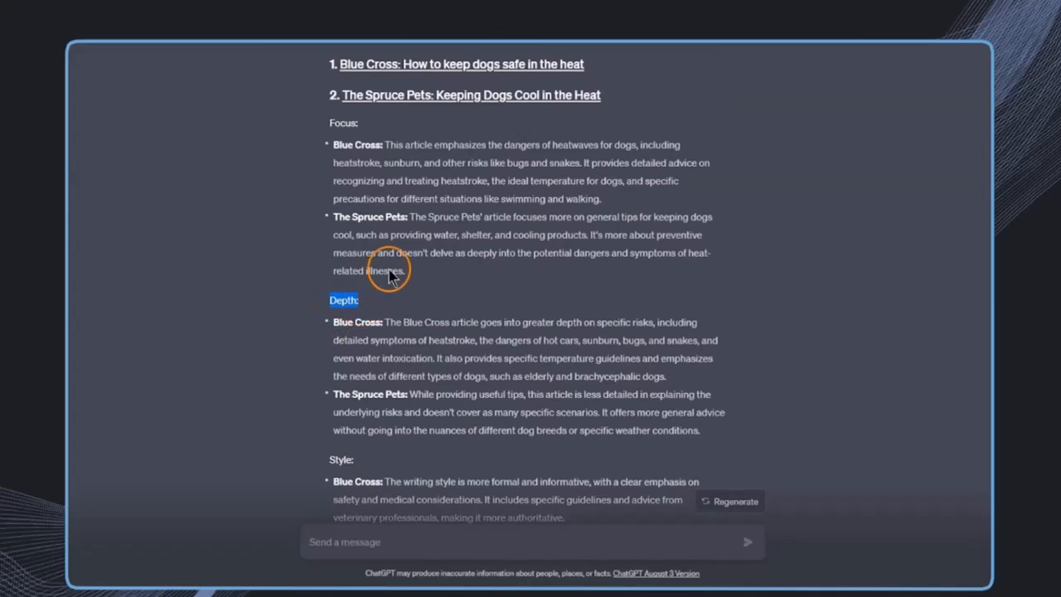
{"action": "mouse_move", "coordinate": [319, 320]}
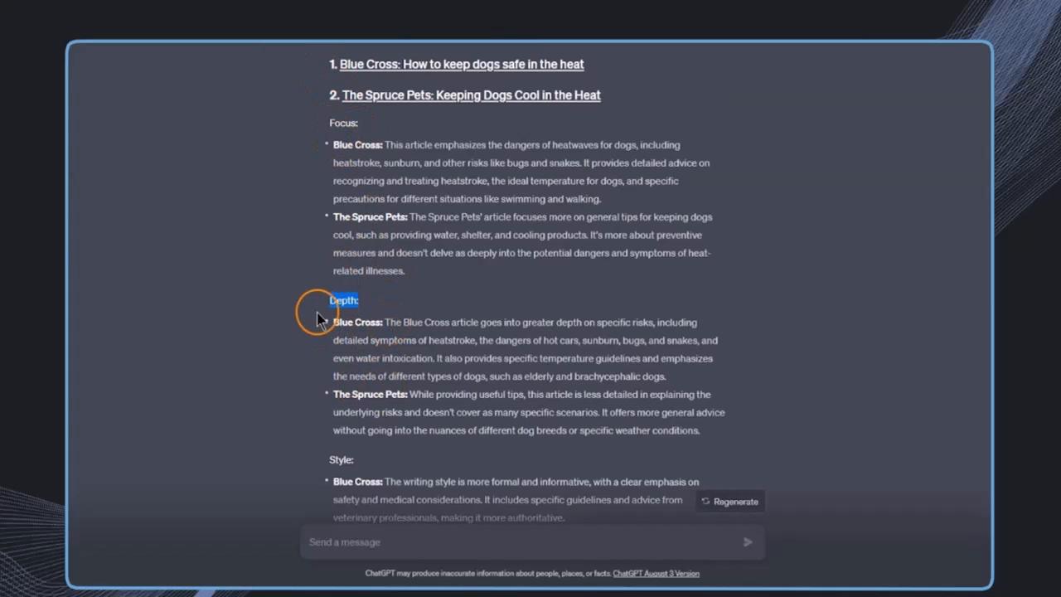
{"action": "scroll", "scroll_direction": "down", "scroll_amount": 3}
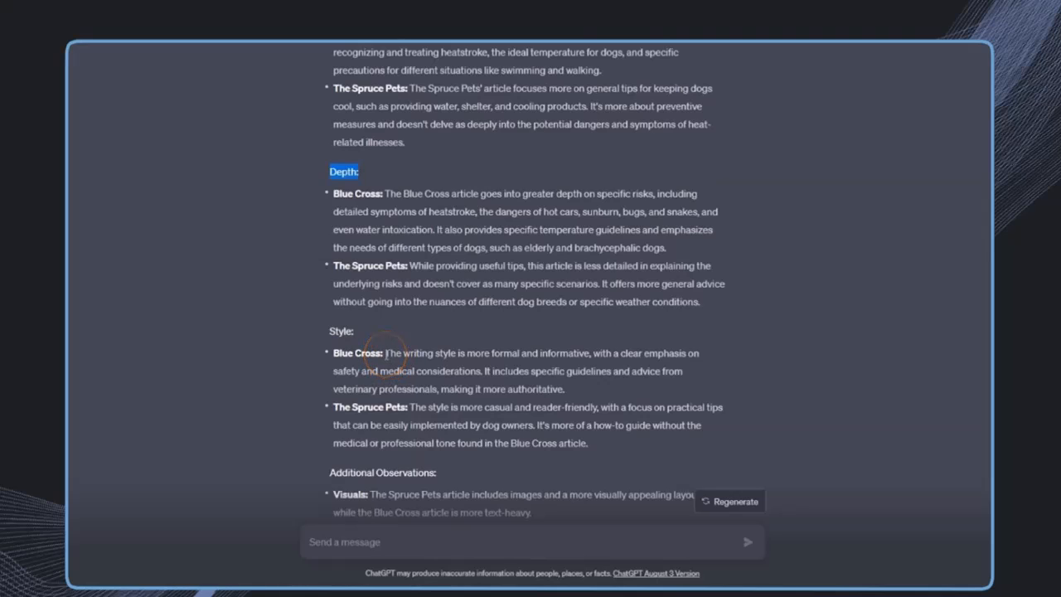
{"action": "mouse_move", "coordinate": [385, 357]}
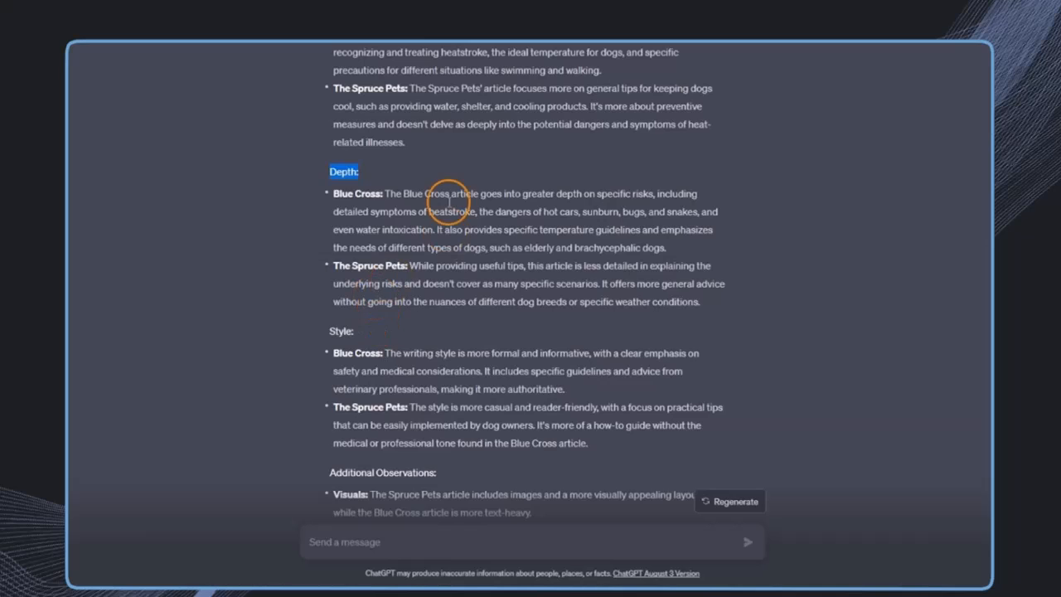
{"action": "left_click", "coordinate": [332, 9]}
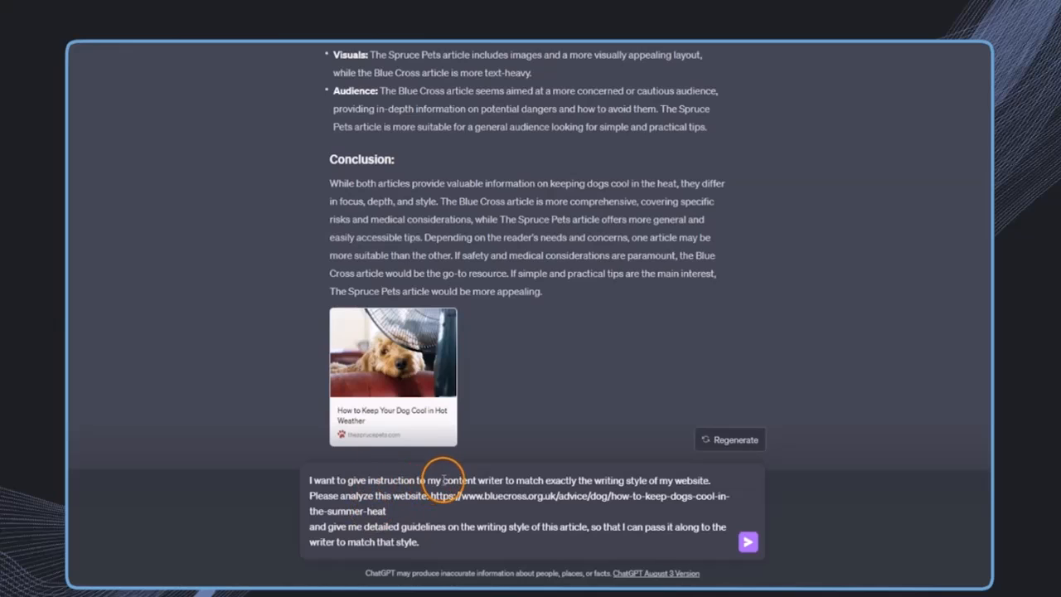
{"action": "mouse_move", "coordinate": [617, 480]}
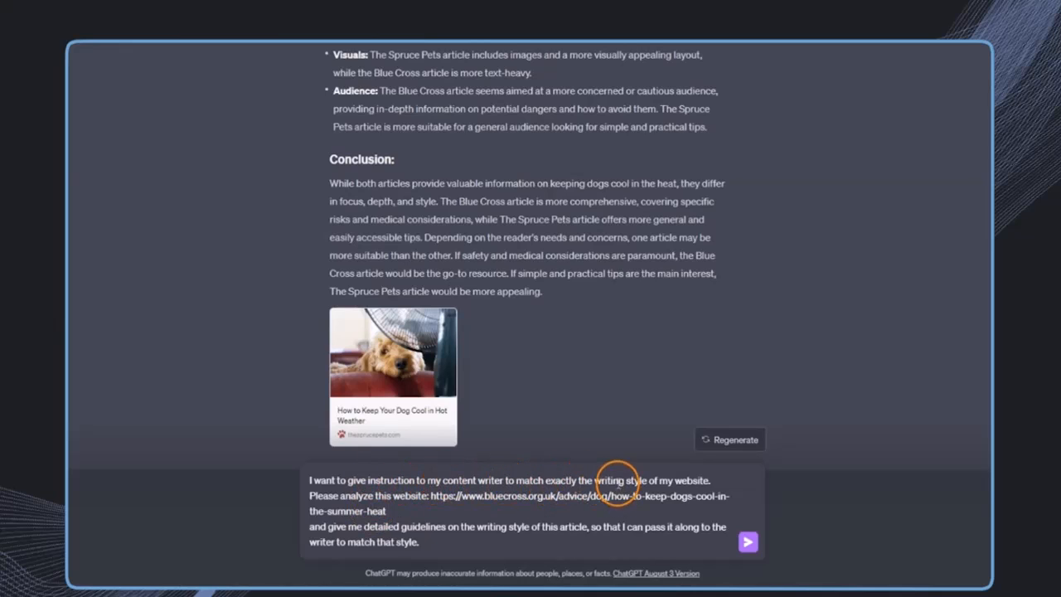
Request style guidelines from the Blue Cross dog-heat article, then review them, highlighting the authority phrase.
{"action": "double_click", "coordinate": [683, 480]}
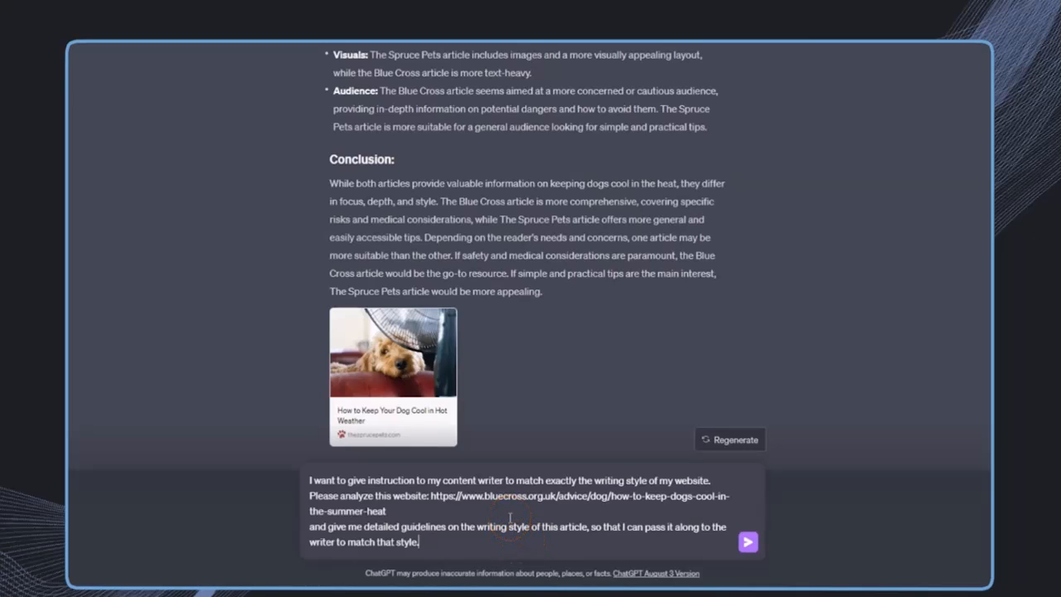
{"action": "left_click", "coordinate": [747, 541]}
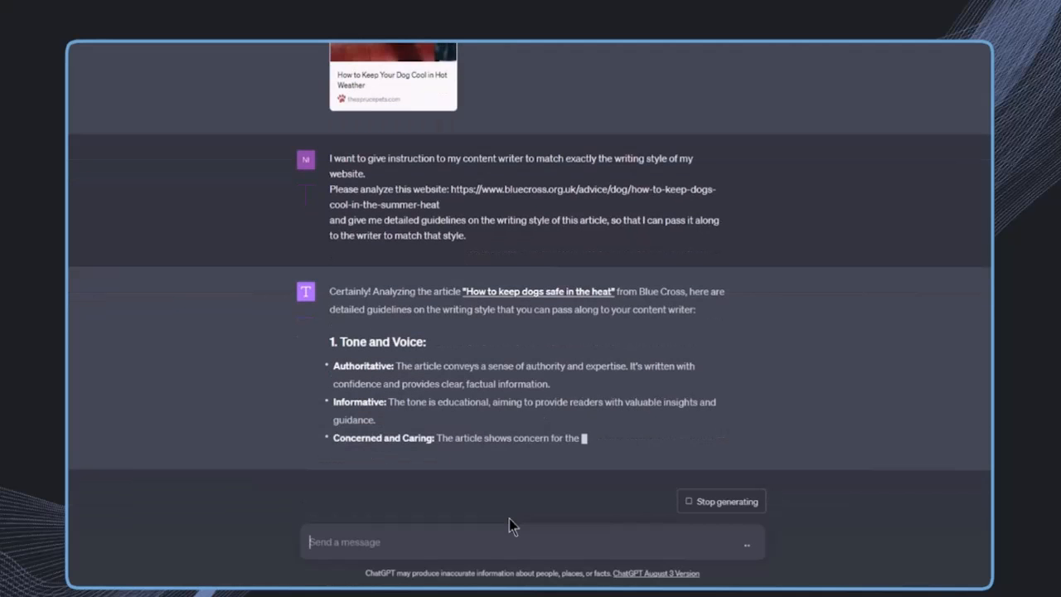
{"action": "scroll", "scroll_direction": "down", "scroll_amount": 3}
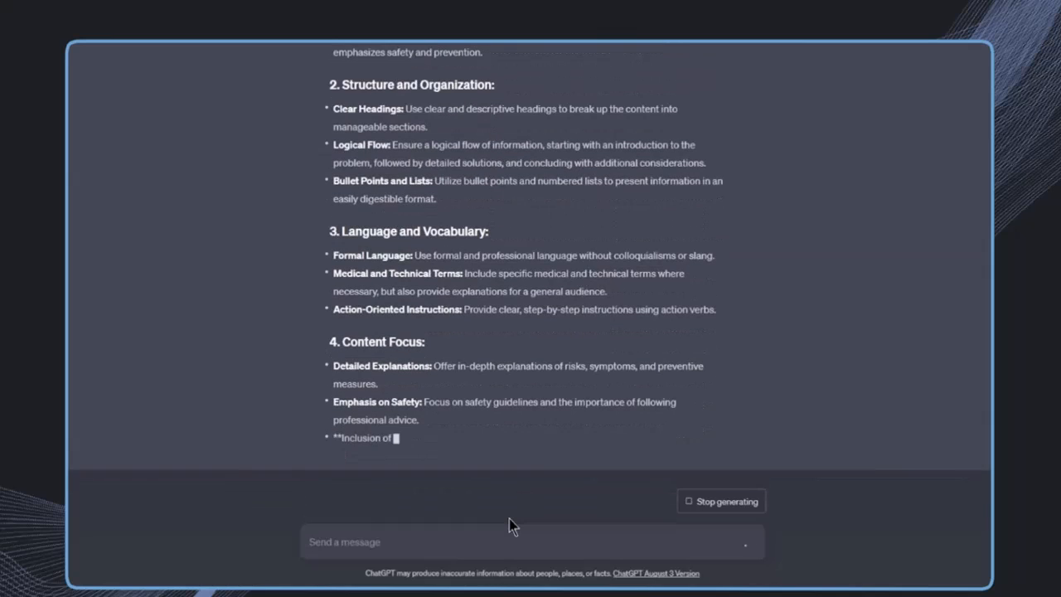
{"action": "scroll", "scroll_direction": "down", "scroll_amount": 3}
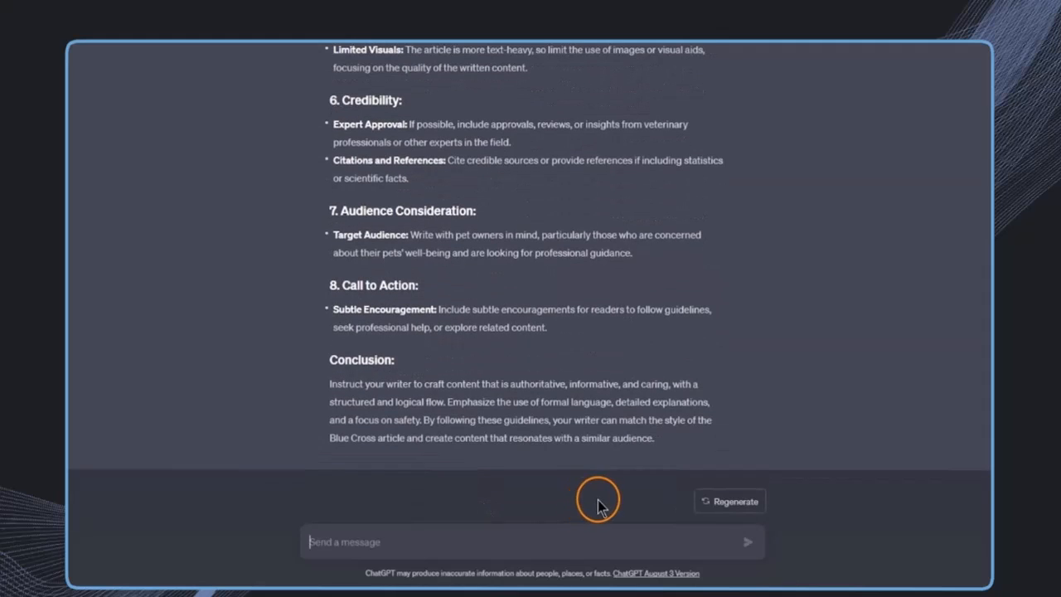
{"action": "scroll", "scroll_direction": "up", "scroll_amount": 3}
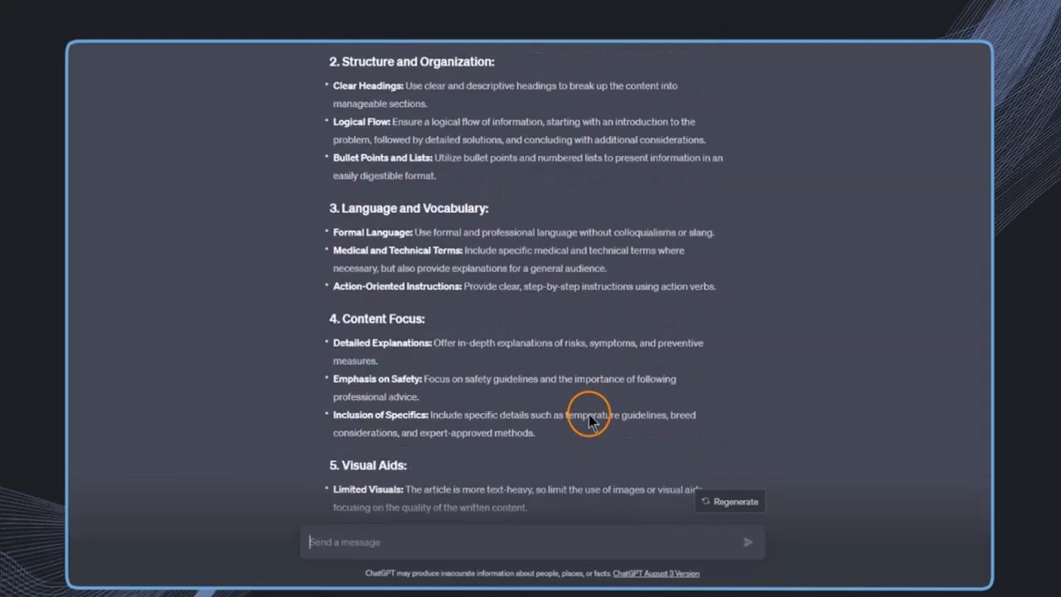
{"action": "scroll", "scroll_direction": "up", "scroll_amount": 3}
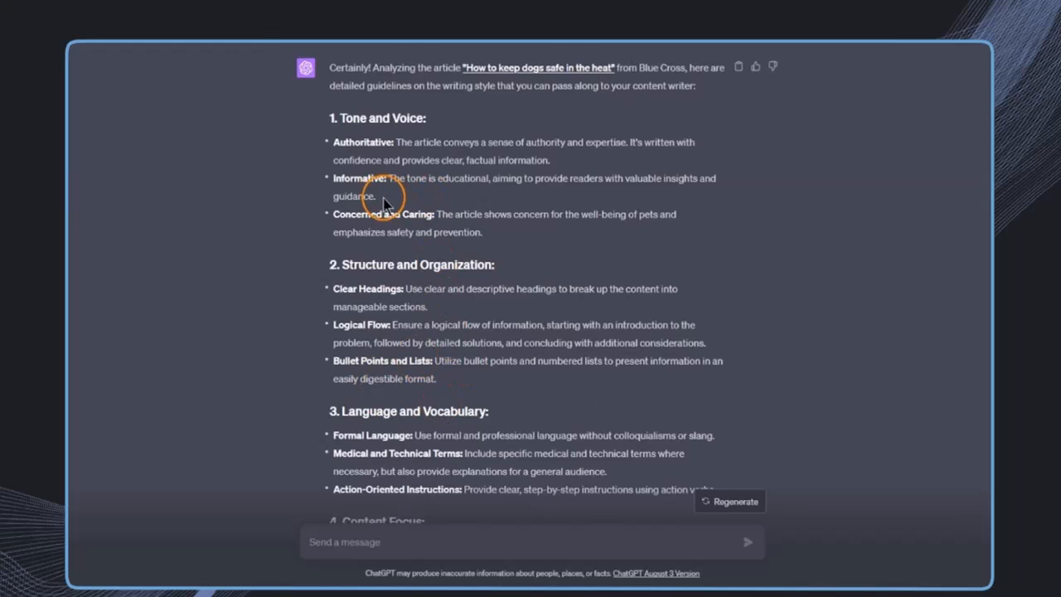
{"action": "scroll", "scroll_direction": "up", "scroll_amount": 3}
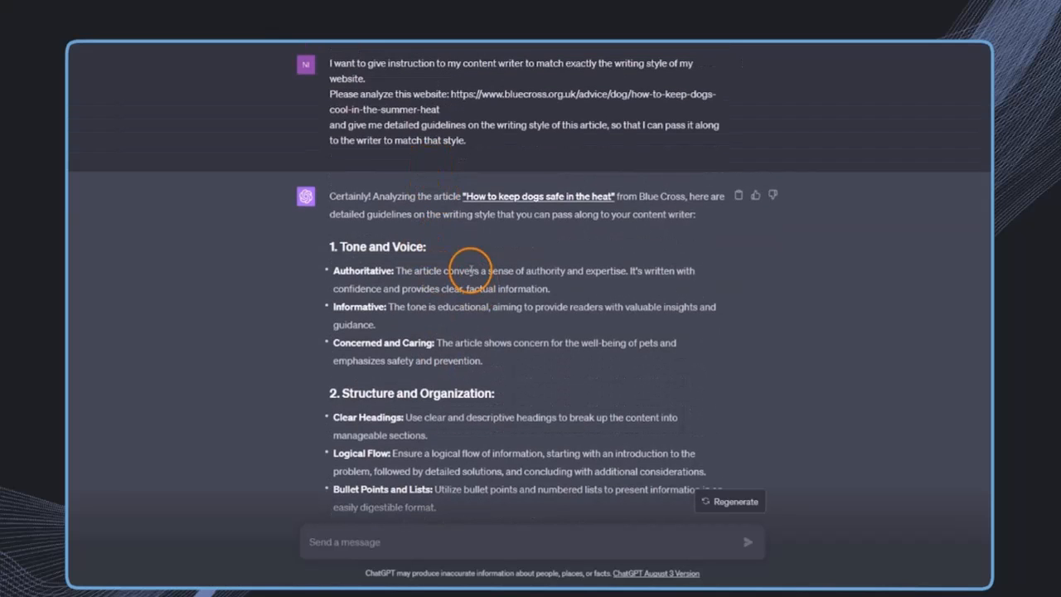
{"action": "left_click_drag", "start_coordinate": [444, 270], "coordinate": [568, 270]}
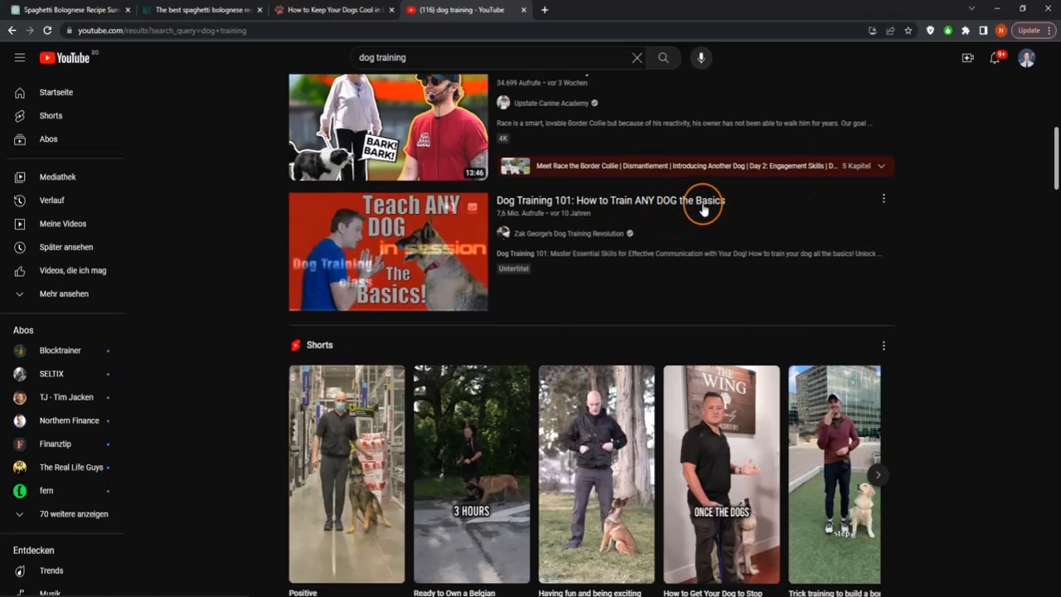
{"action": "mouse_move", "coordinate": [388, 252]}
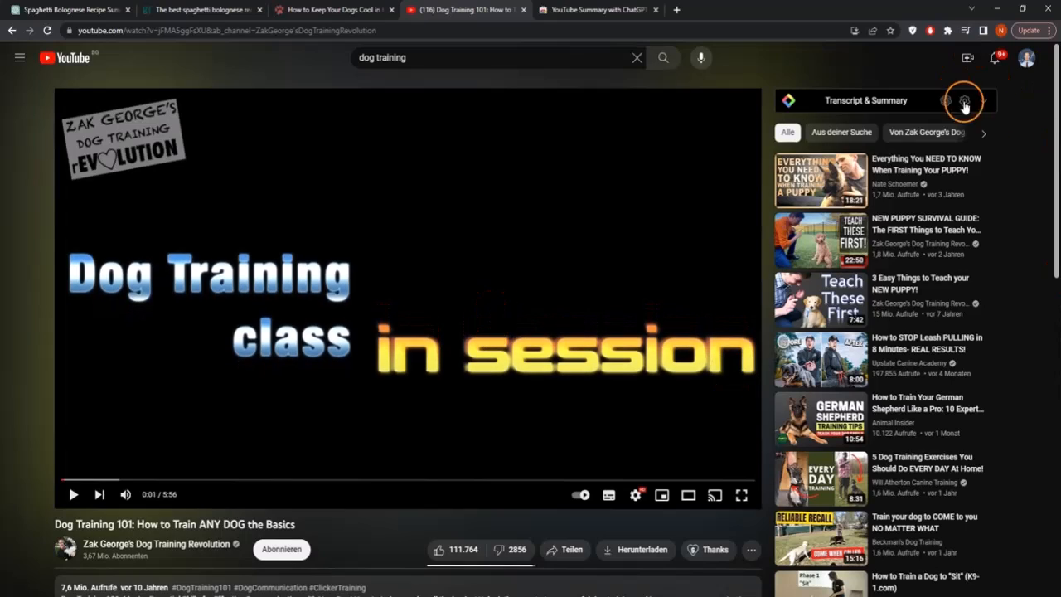
Show the Dog Training 101 video's transcript in the summary extension panel.
{"action": "left_click", "coordinate": [964, 105]}
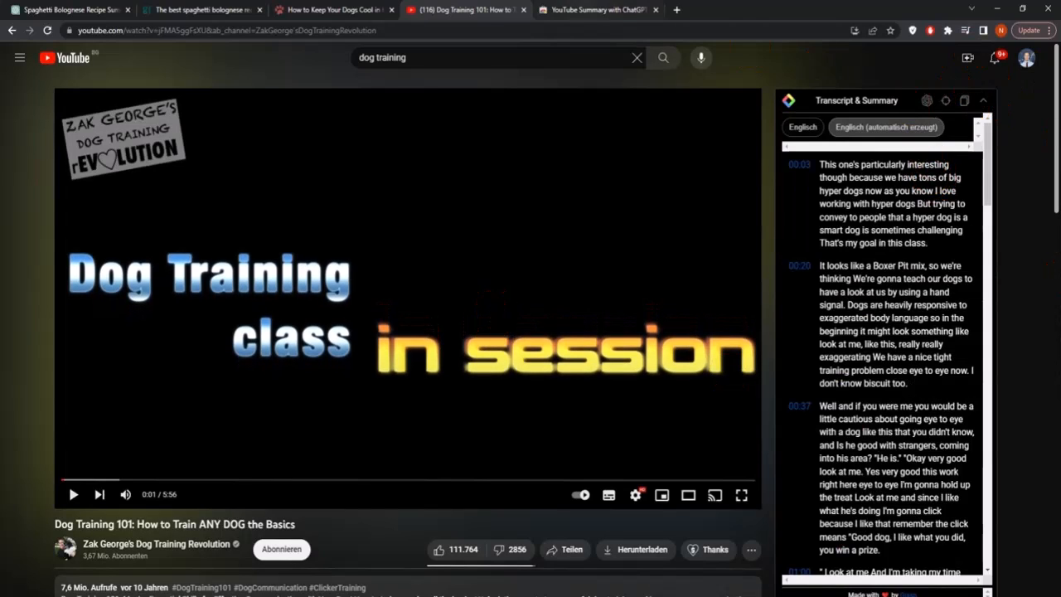
{"action": "left_click", "coordinate": [599, 9]}
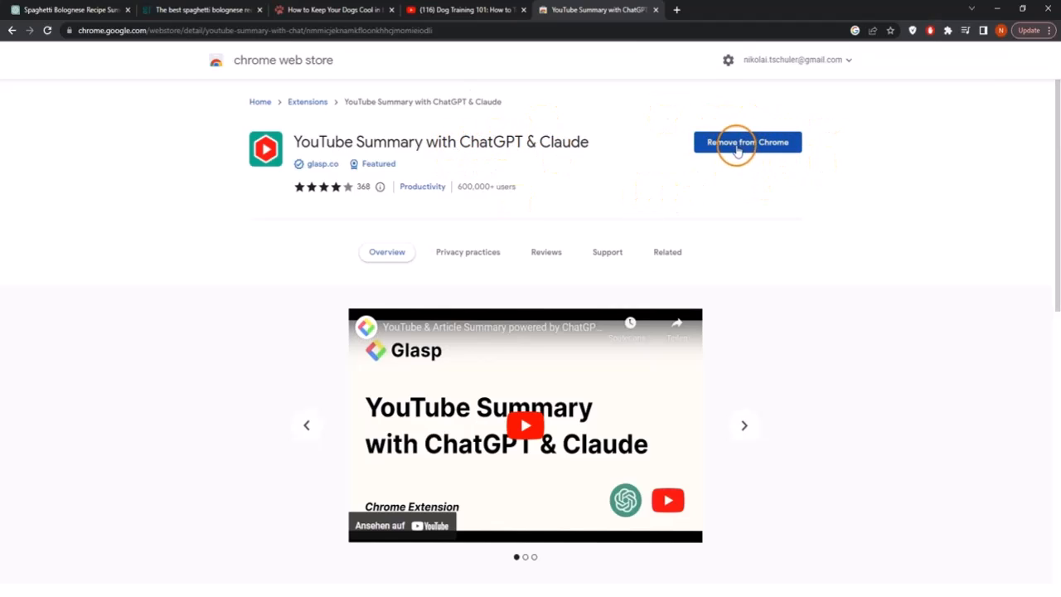
{"action": "left_click", "coordinate": [464, 9]}
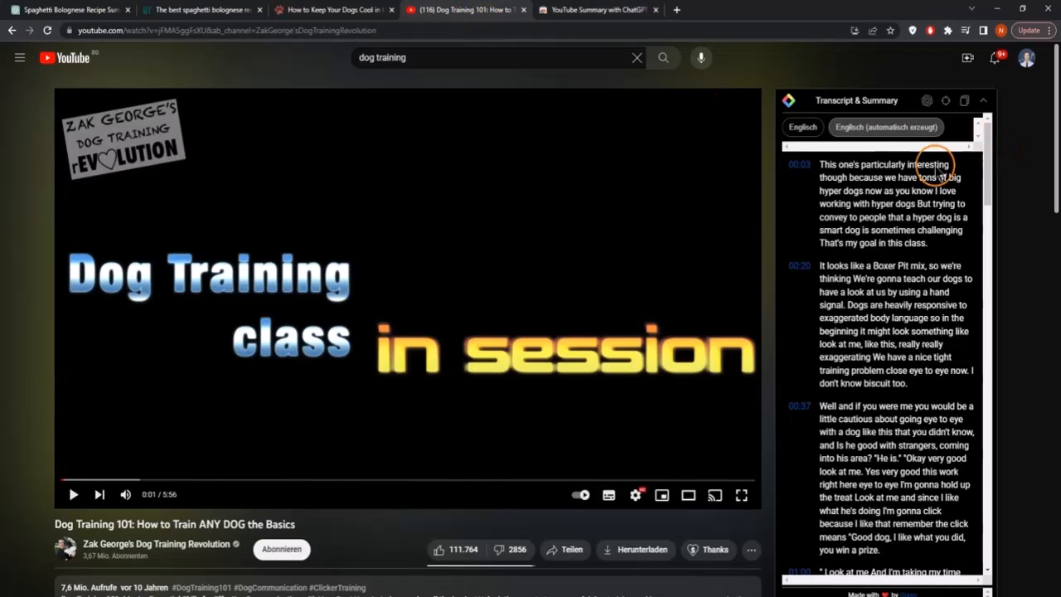
{"action": "mouse_move", "coordinate": [869, 429]}
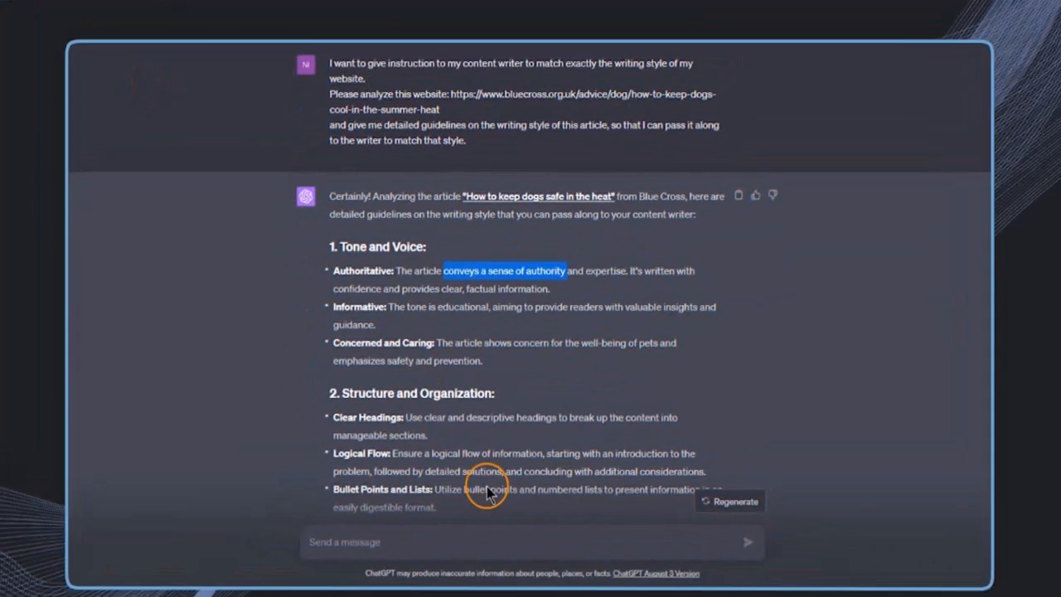
Ask for detailed script-writing instructions from the Dog Training 101 transcript and review the answer.
{"action": "type", "text": "Please analyze the style of this script:"}
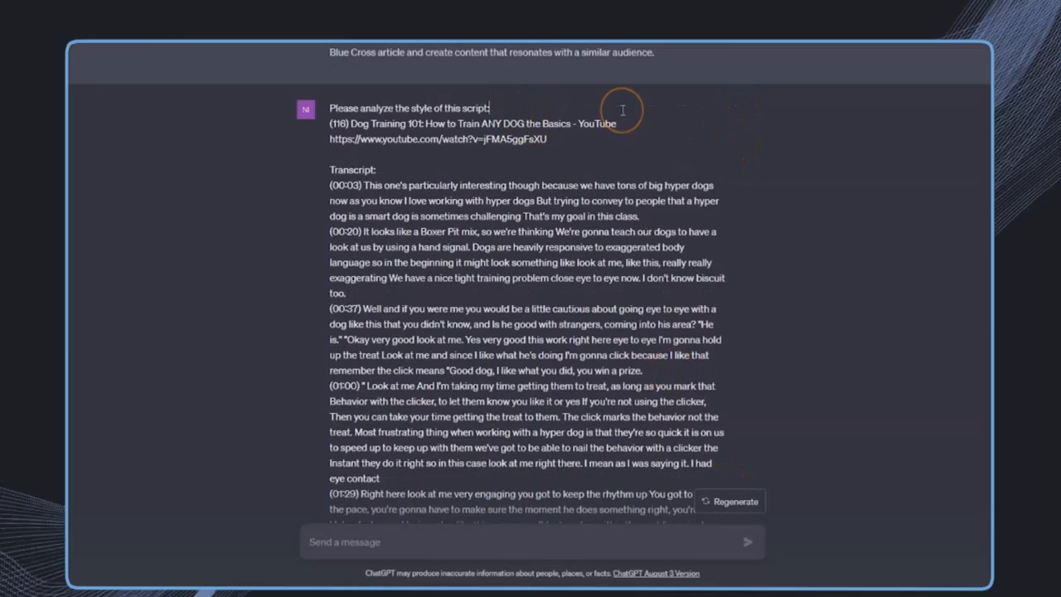
{"action": "type", "text": "and give me details instructions on how to write :"}
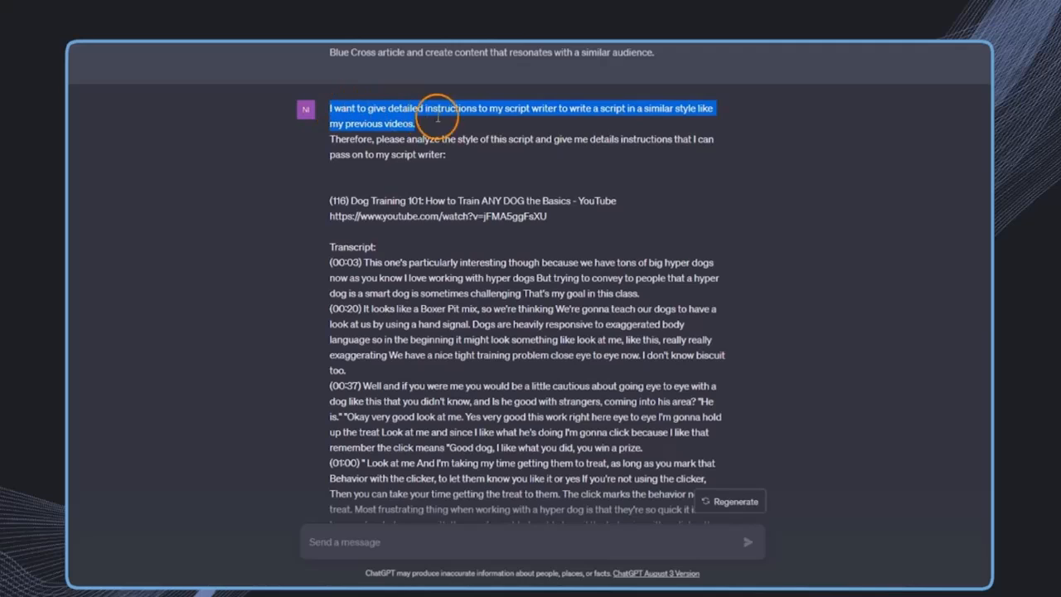
{"action": "mouse_move", "coordinate": [535, 114]}
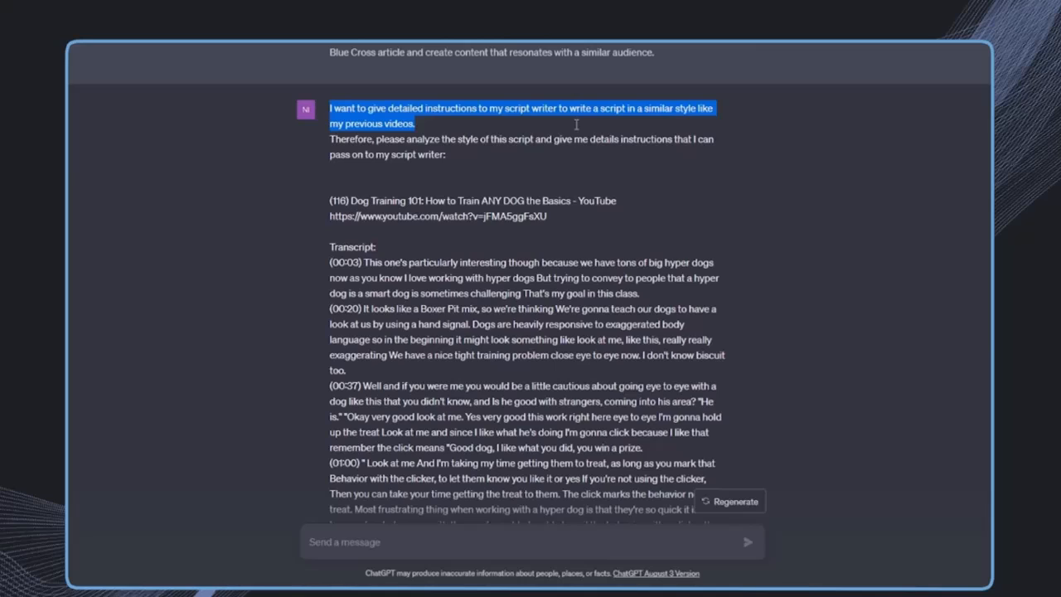
{"action": "left_click", "coordinate": [645, 178]}
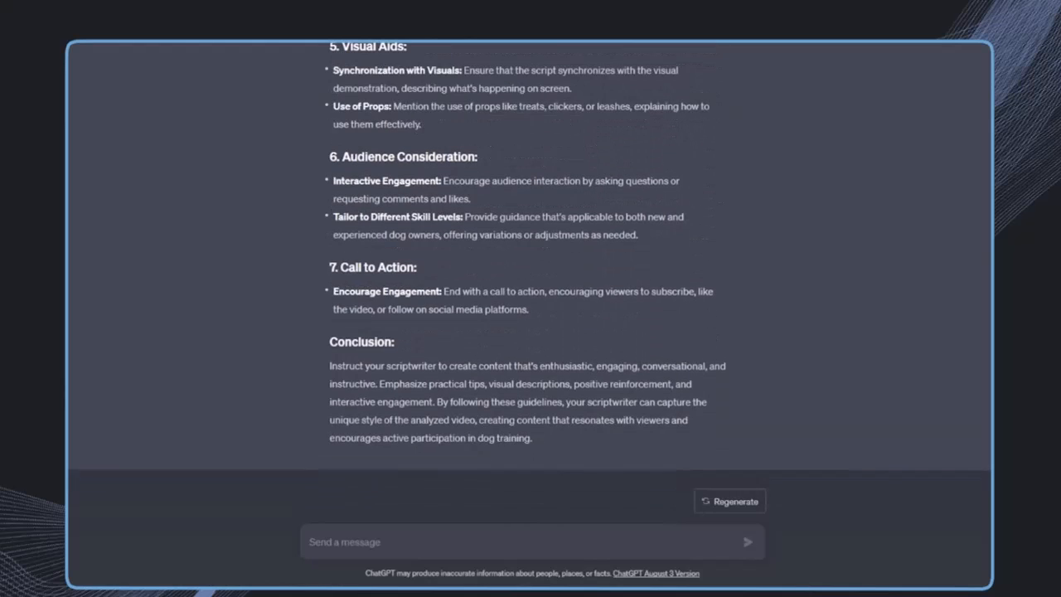
{"action": "scroll", "scroll_direction": "up", "scroll_amount": 3}
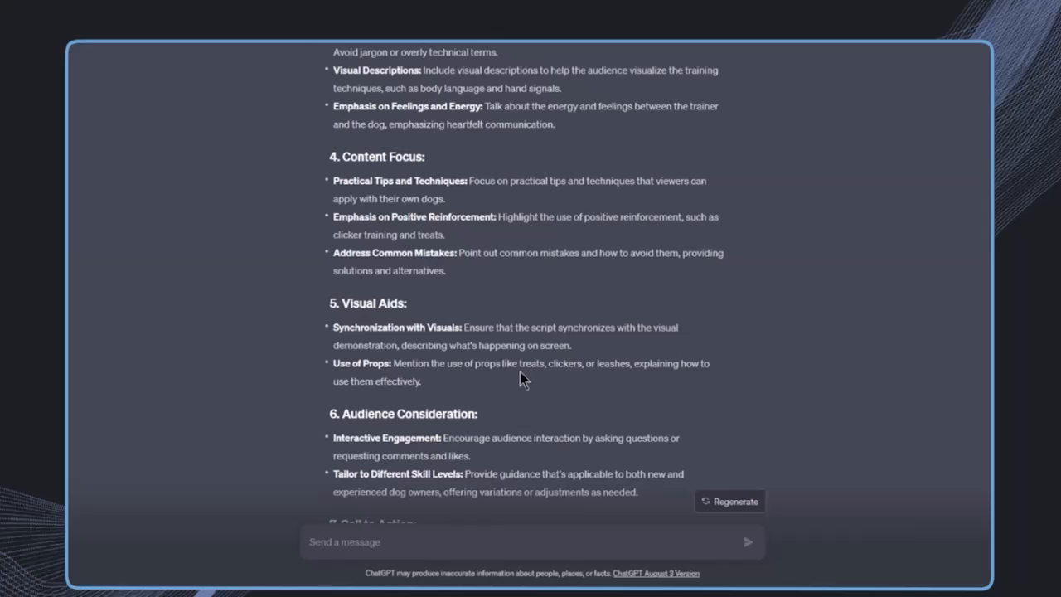
{"action": "scroll", "scroll_direction": "up", "scroll_amount": 3}
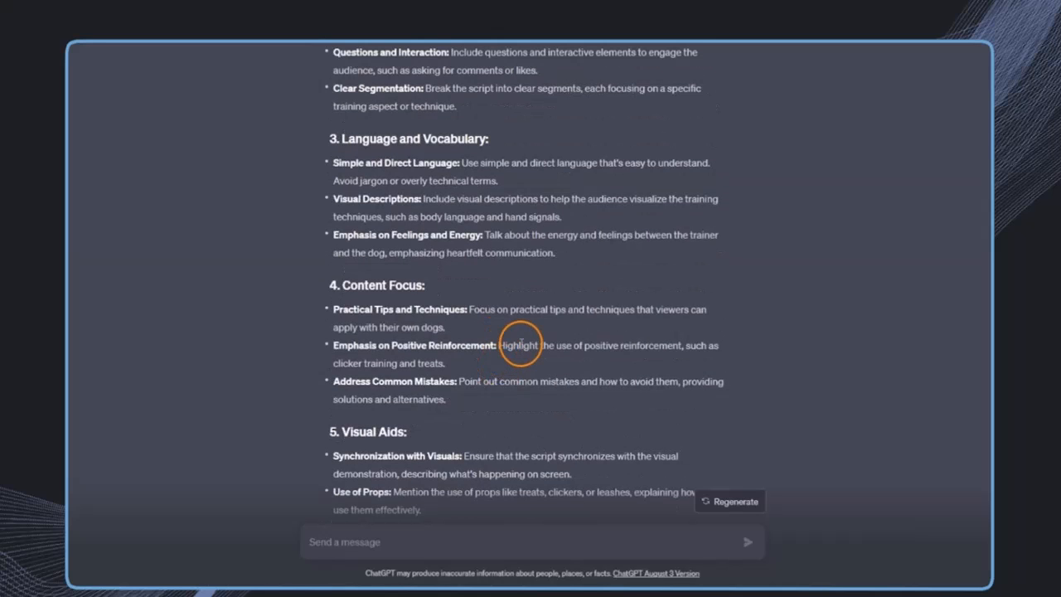